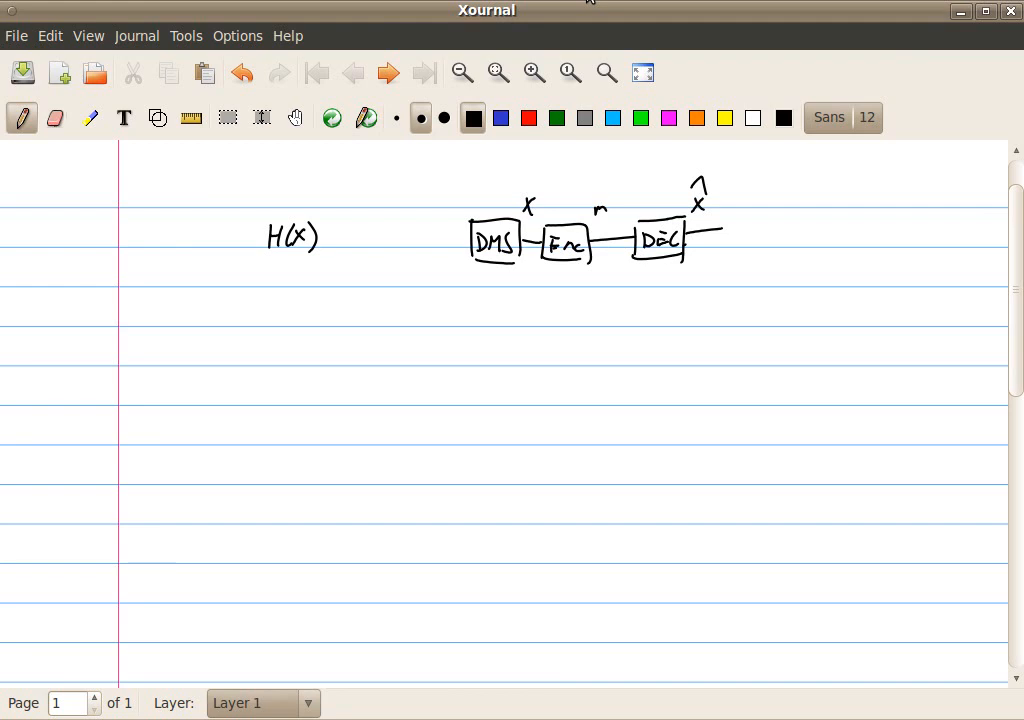
Draw the DMS and Enc boxes below the first diagram with the source output labelled X^k.
left_click(528, 178)
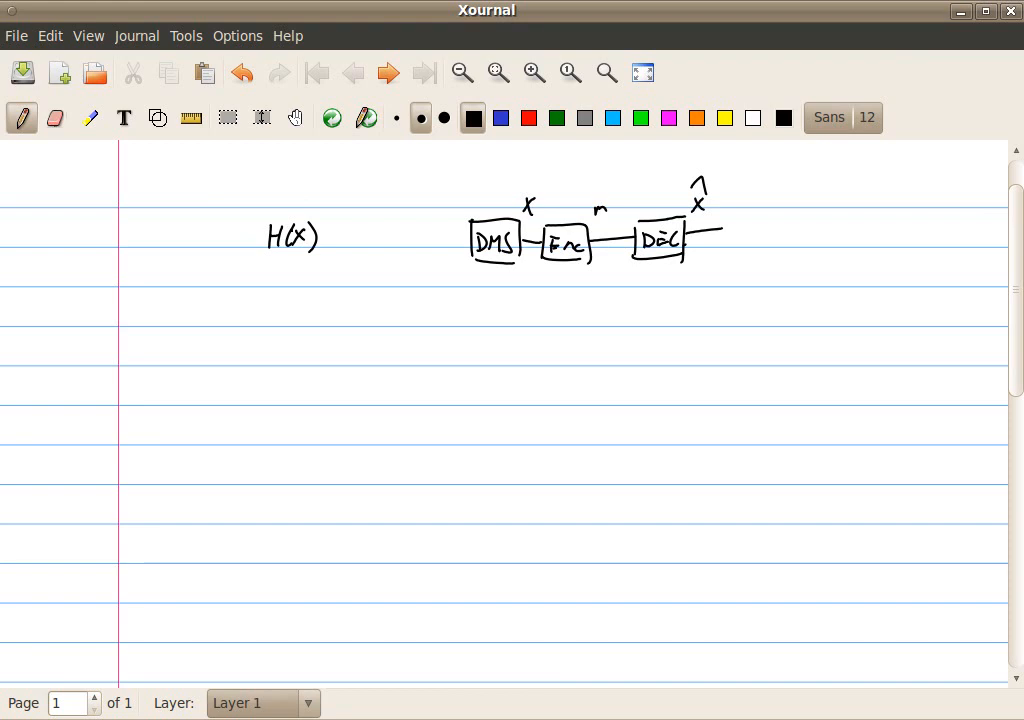
left_click(332, 250)
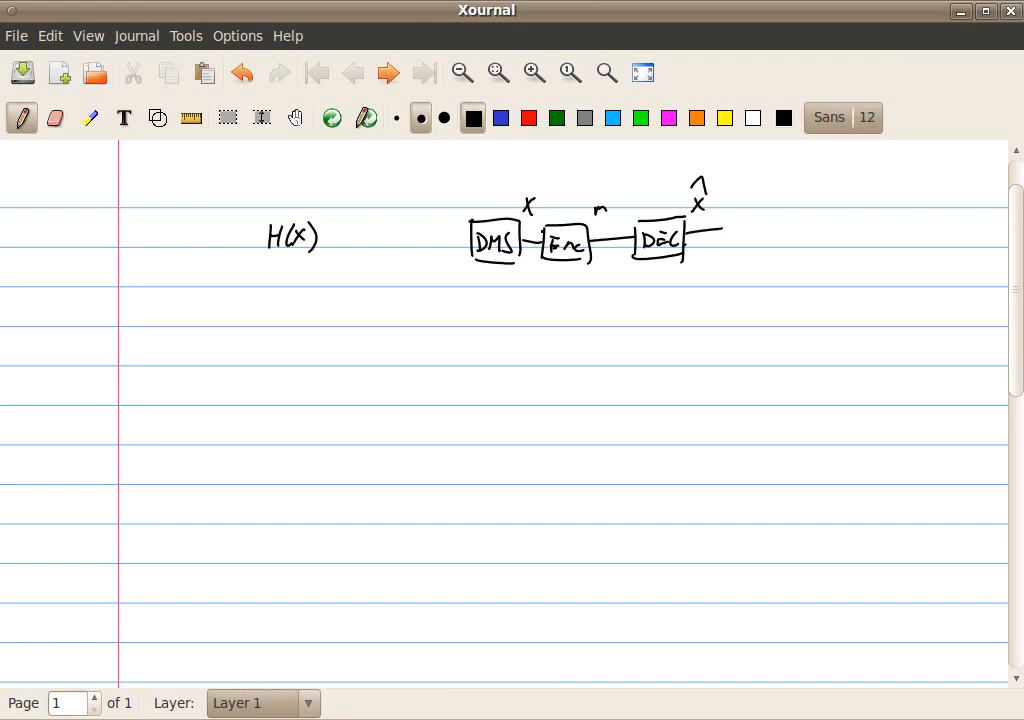
left_click(532, 294)
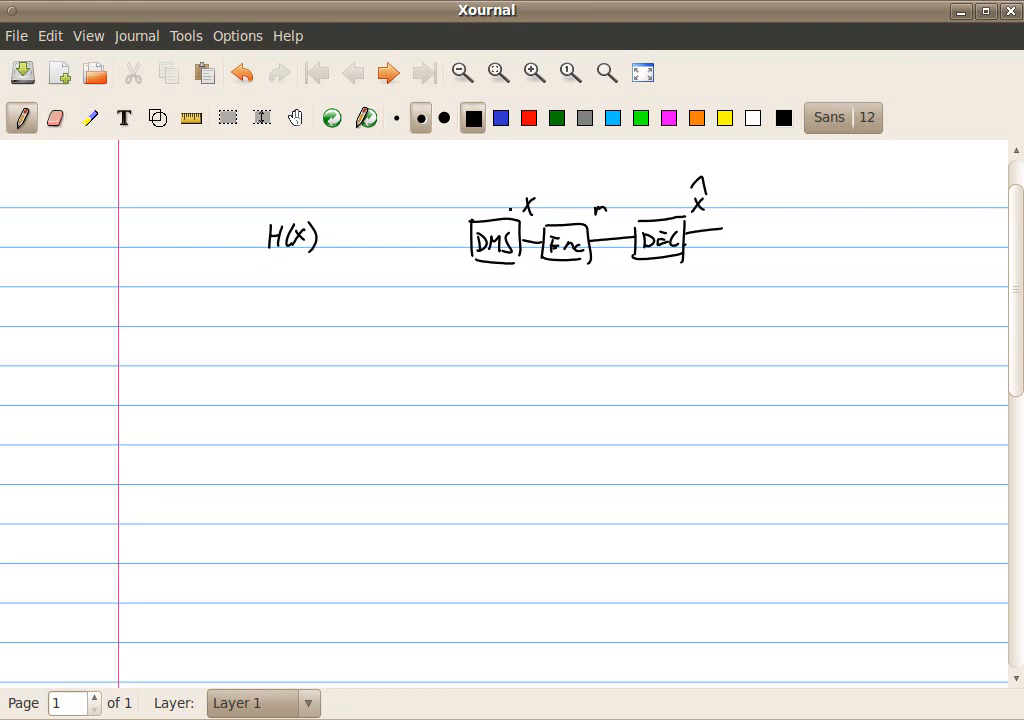
left_click(474, 340)
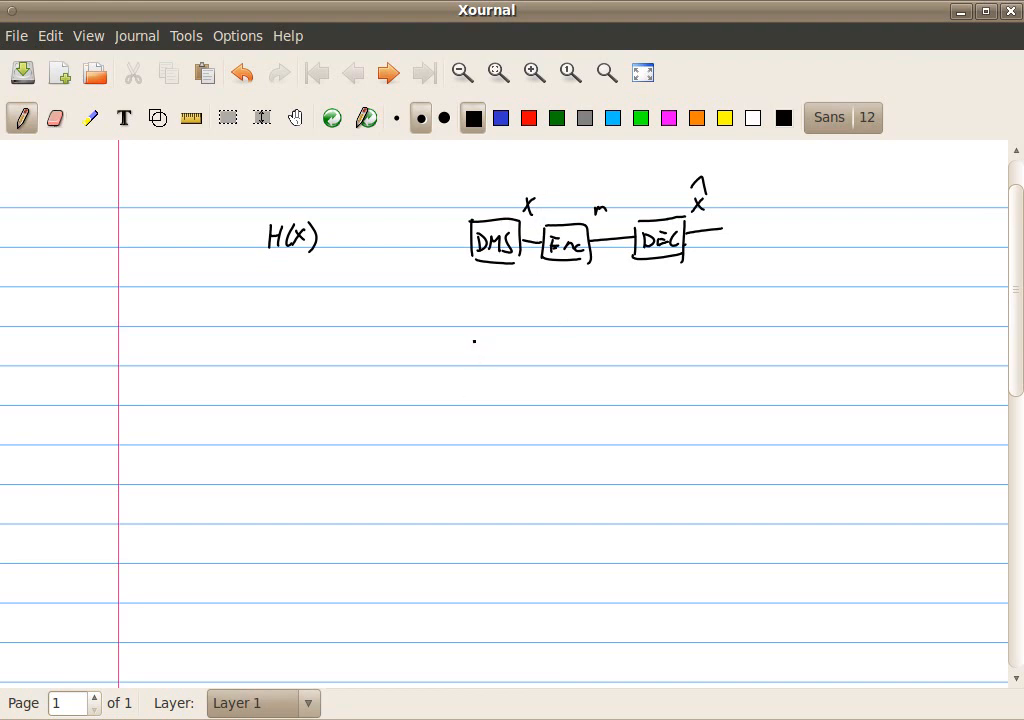
left_click_drag(470, 340, 520, 370)
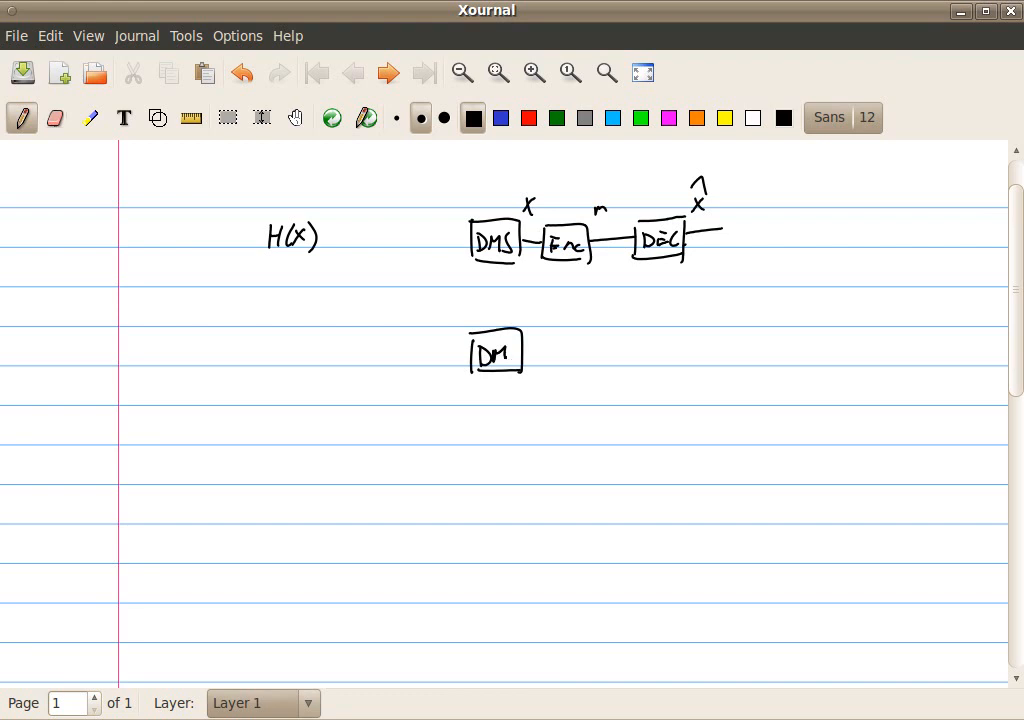
left_click_drag(500, 352, 544, 352)
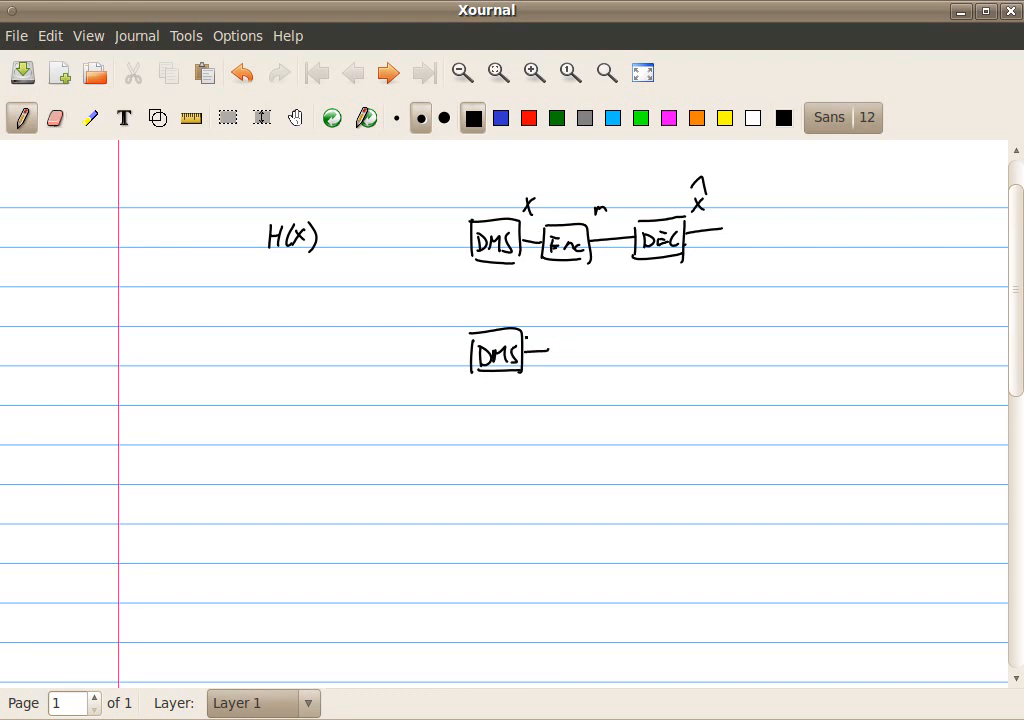
left_click_drag(548, 356, 600, 356)
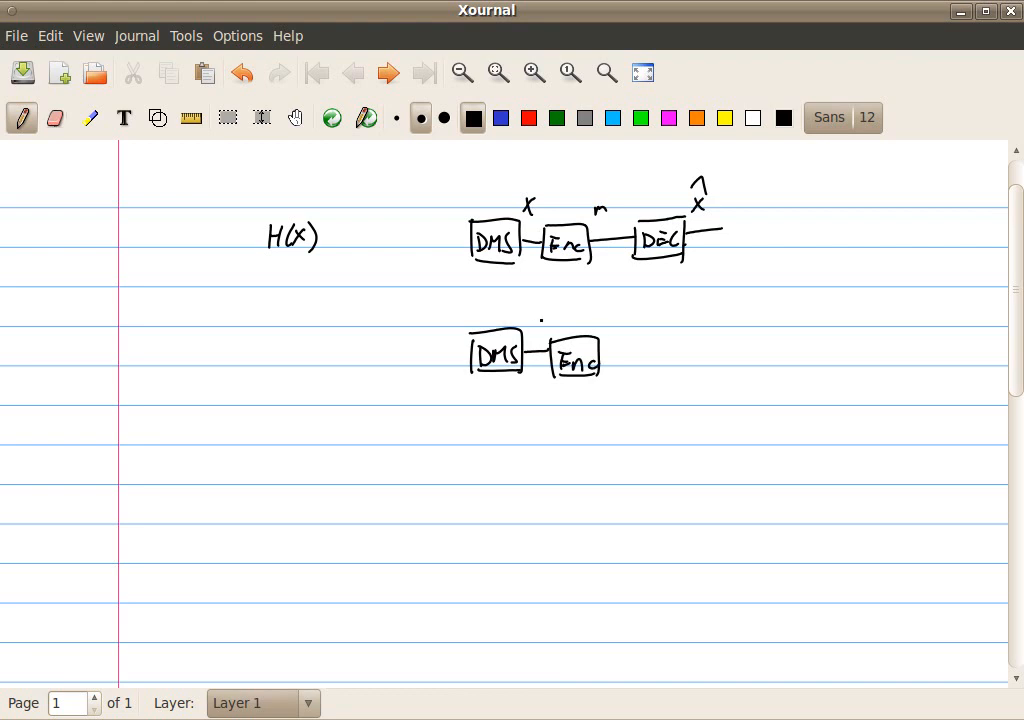
left_click_drag(530, 336, 550, 310)
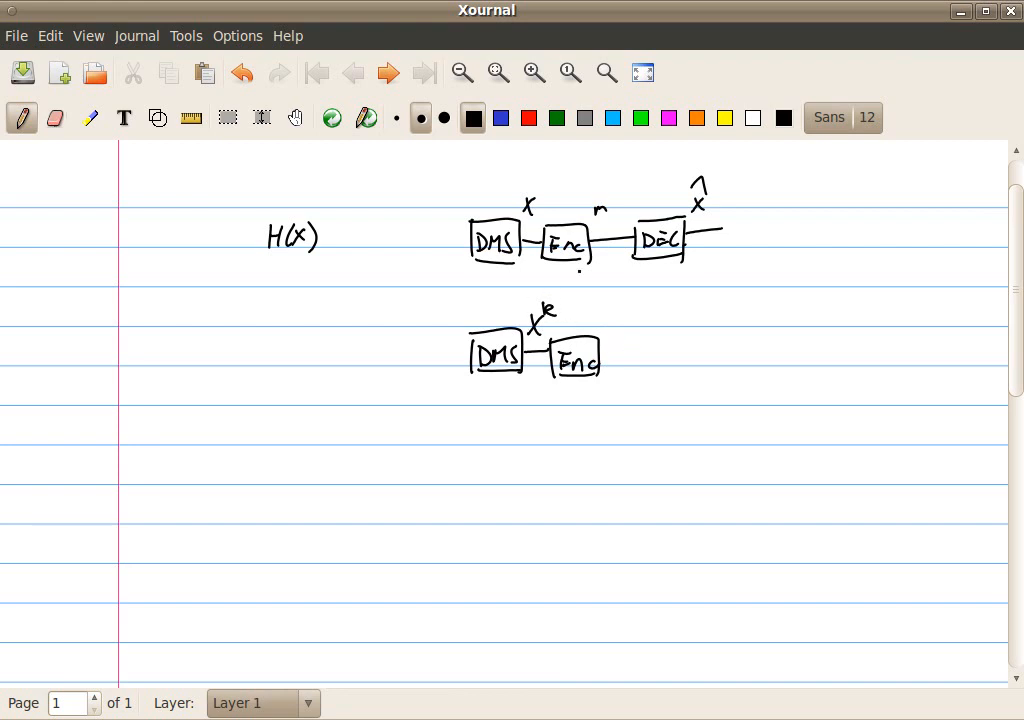
Add the message m and the DEC box with decoder output X̂^k.
left_click_drag(602, 358, 642, 358)
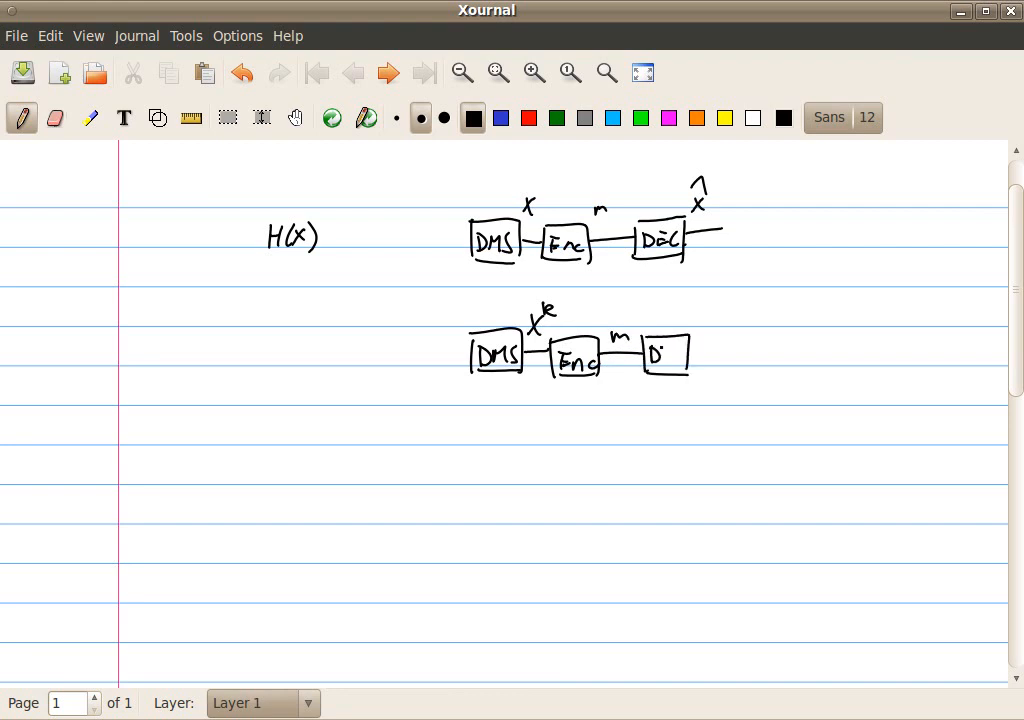
left_click_drag(664, 356, 710, 350)
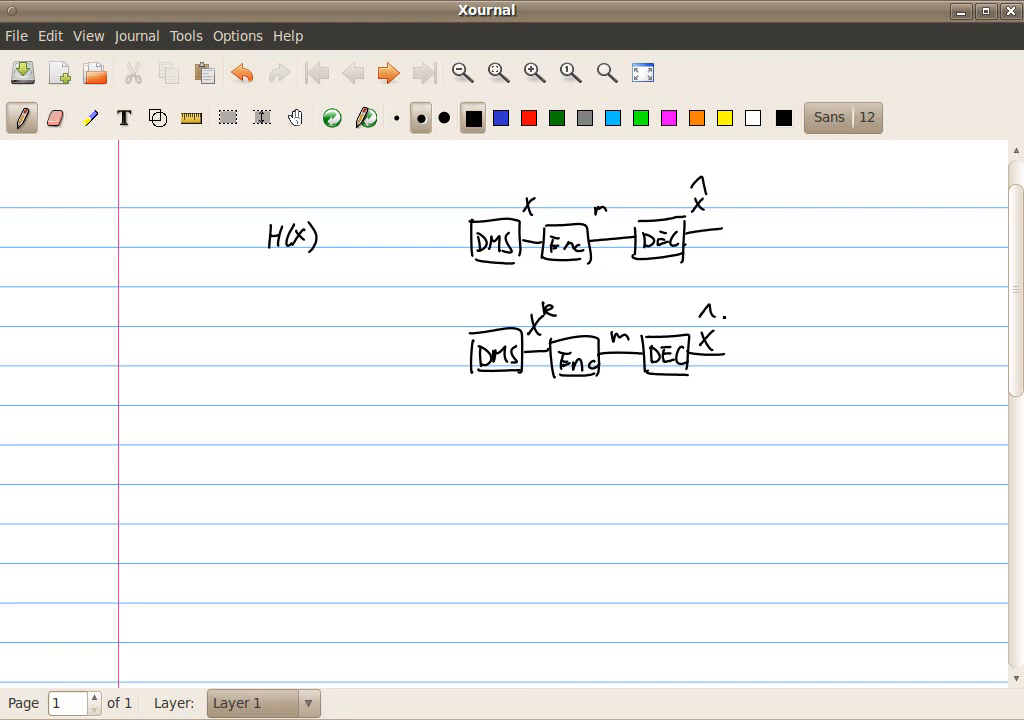
left_click_drag(718, 320, 728, 318)
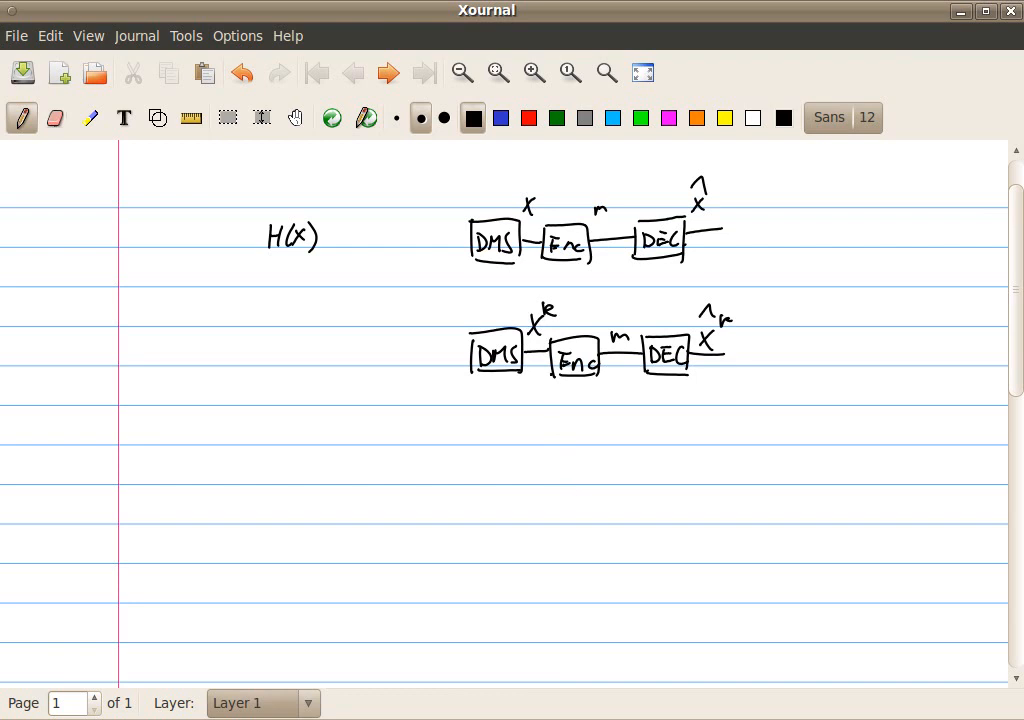
Write H(X^k) = H(X1 X2 … Xk) below the second diagram.
left_click(544, 328)
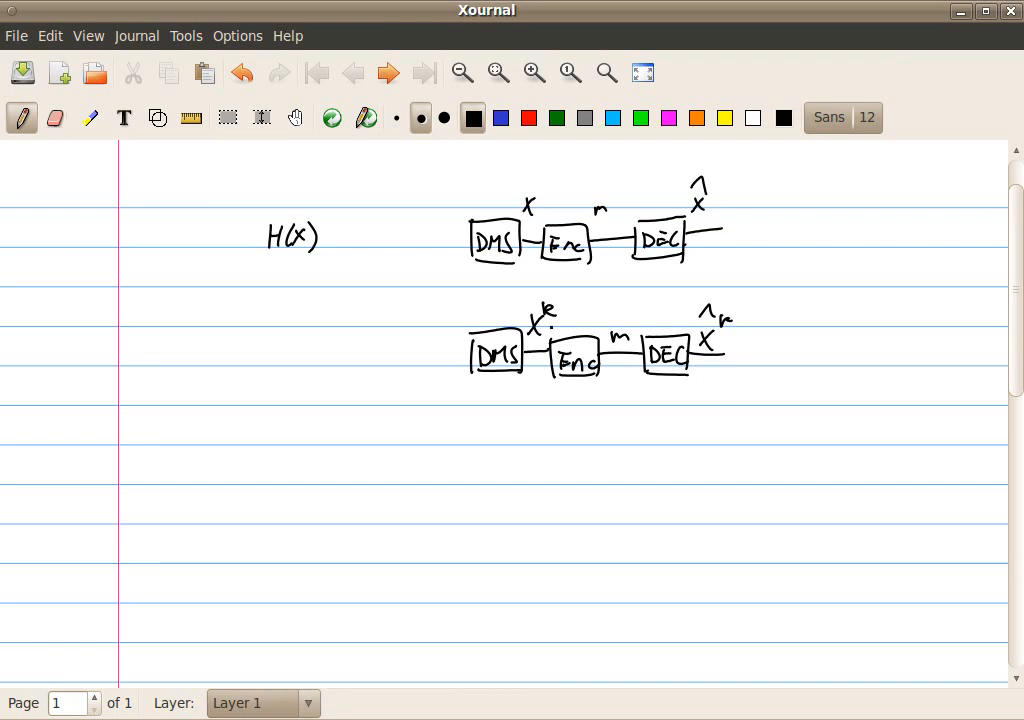
left_click(536, 322)
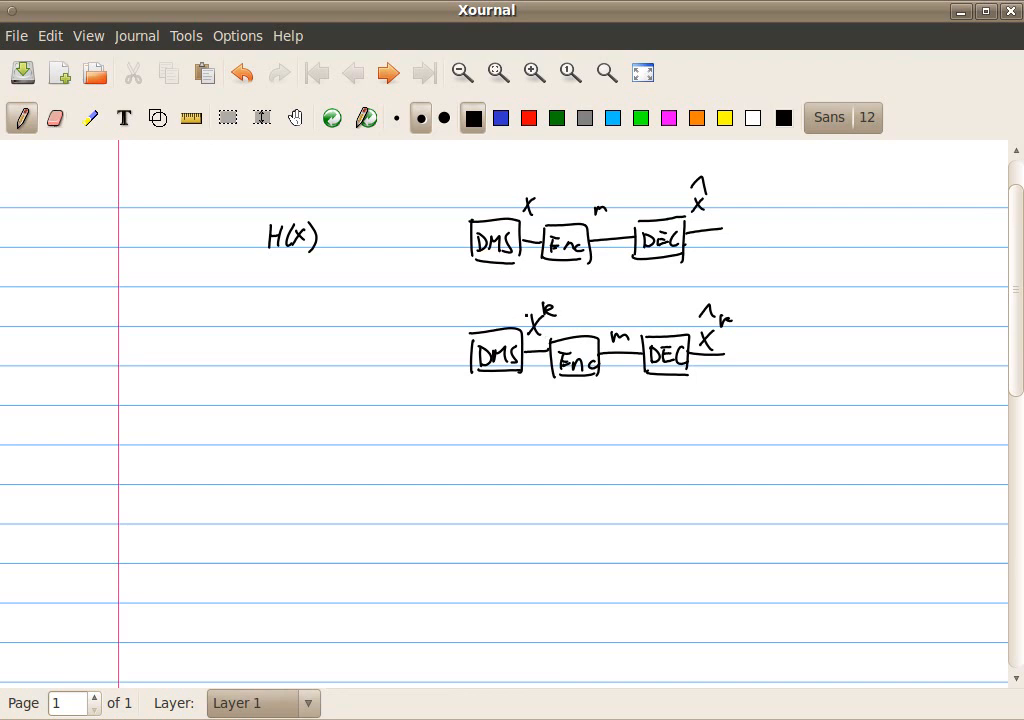
left_click(532, 428)
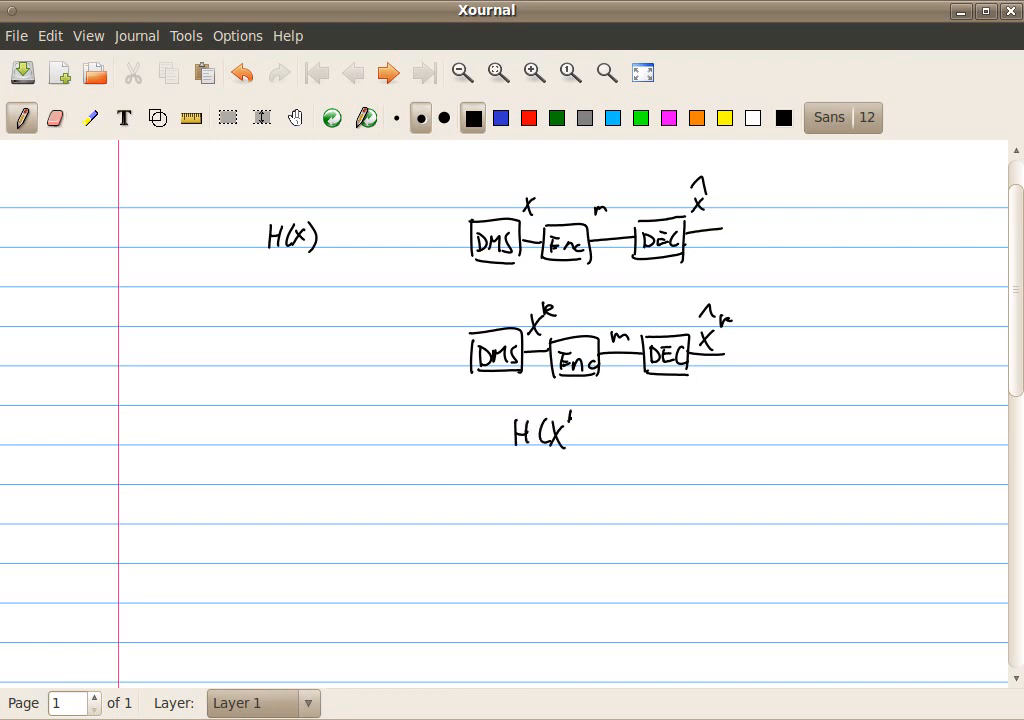
left_click_drag(570, 424, 588, 440)
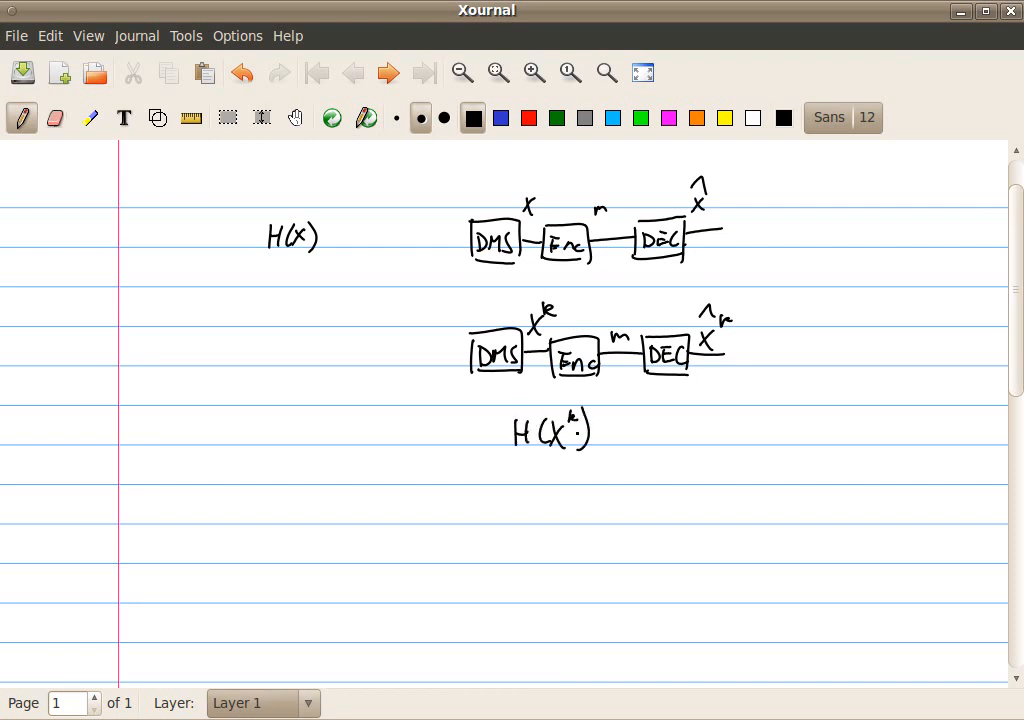
left_click(648, 464)
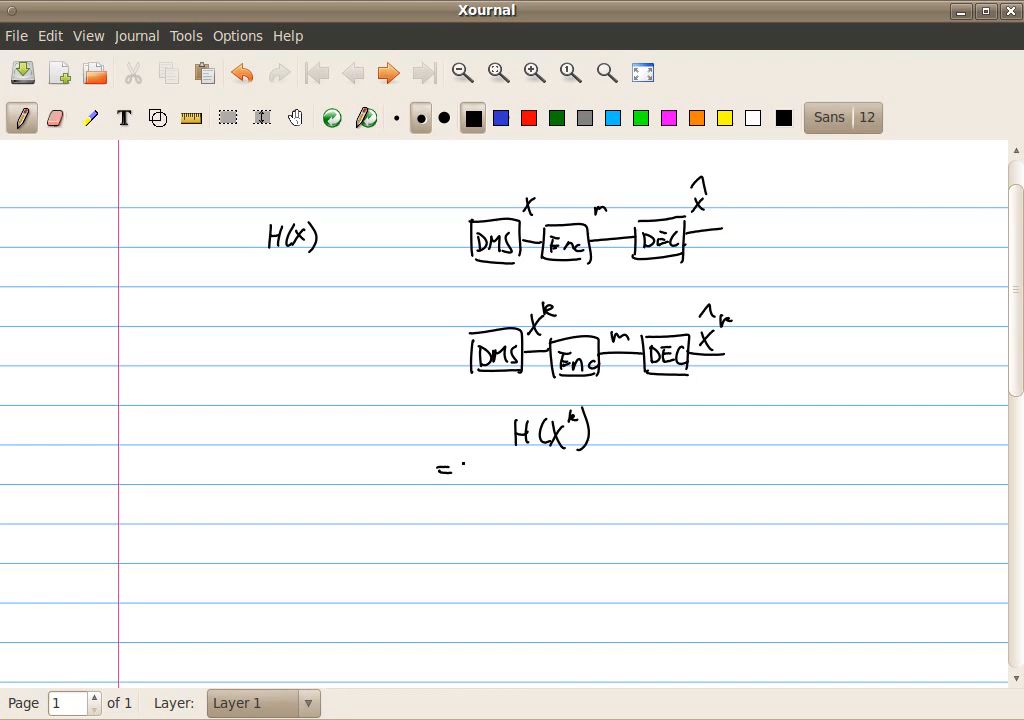
left_click_drag(484, 460, 496, 476)
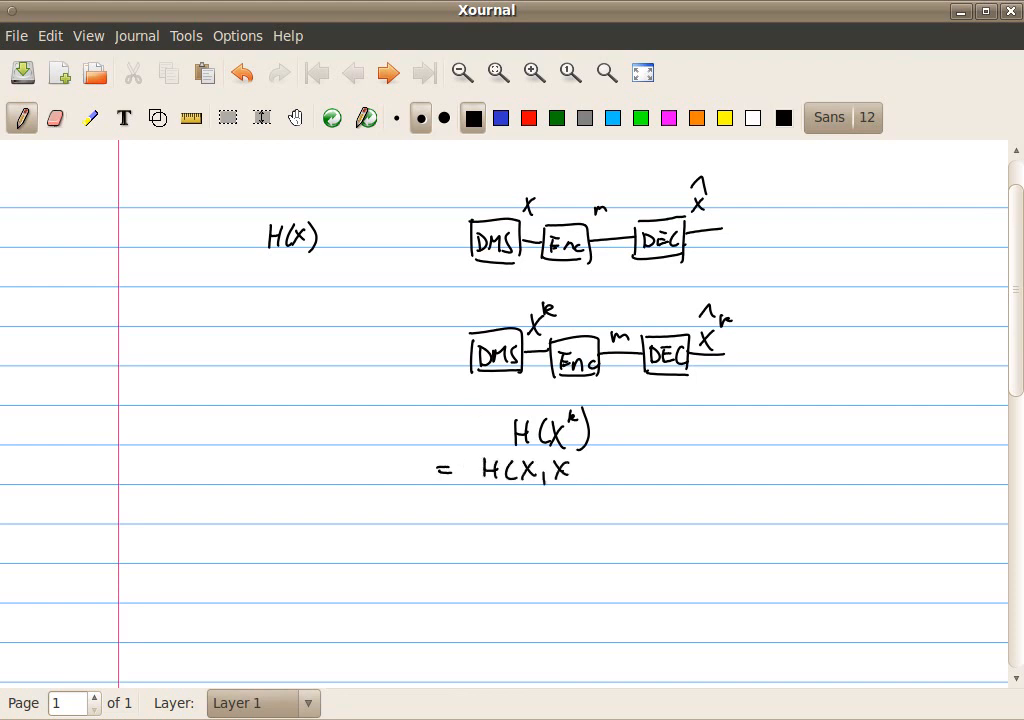
left_click_drag(576, 470, 716, 480)
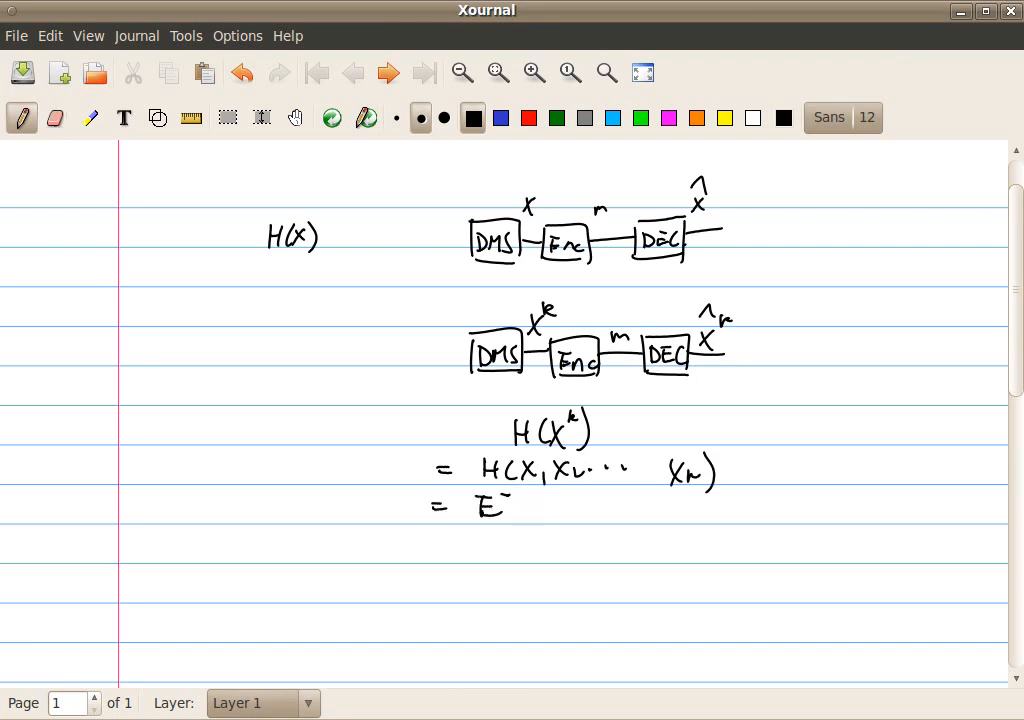
Expand to E[-log p(X1…Xk)] and then E[-log p(X1)p(X2)…p(Xk)].
left_click_drag(500, 508, 610, 516)
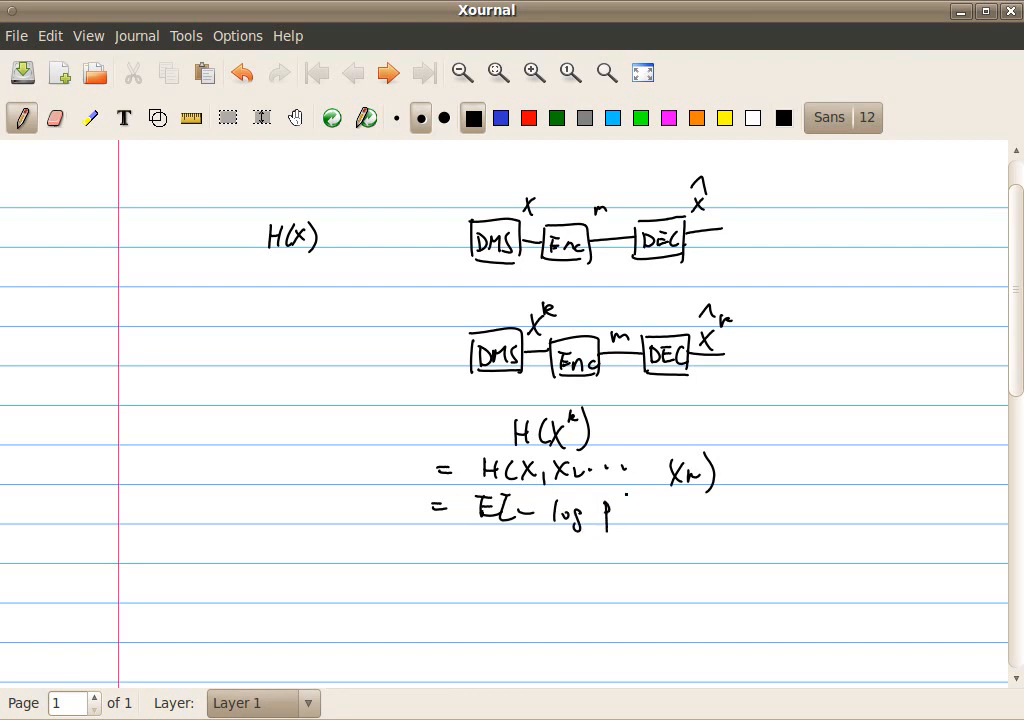
left_click_drag(610, 510, 780, 510)
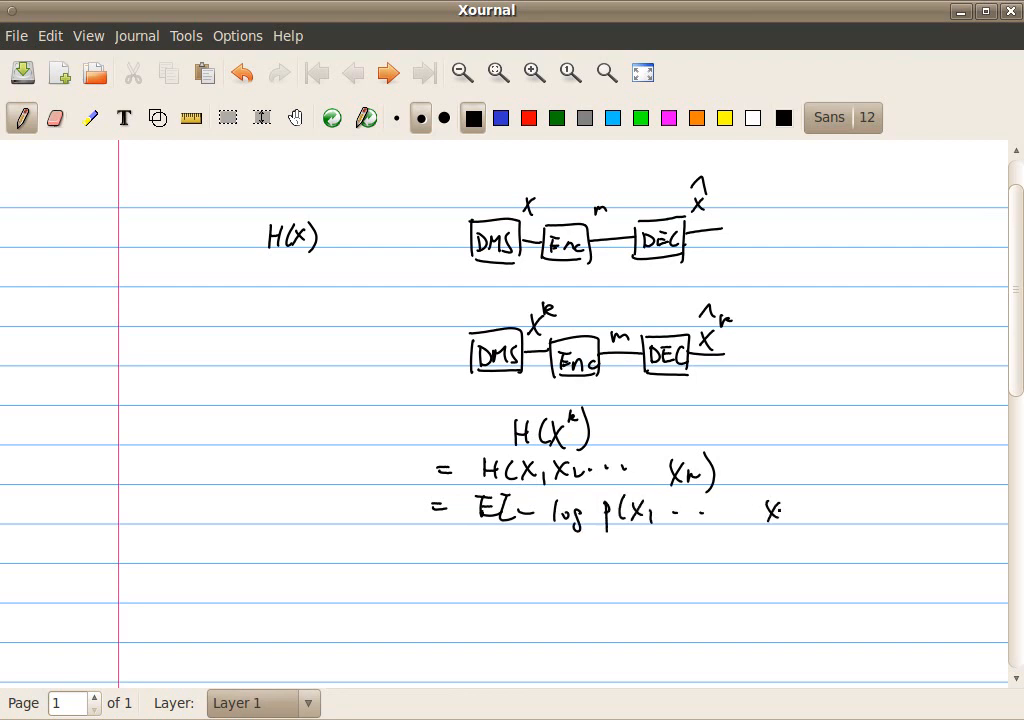
left_click_drag(760, 510, 844, 524)
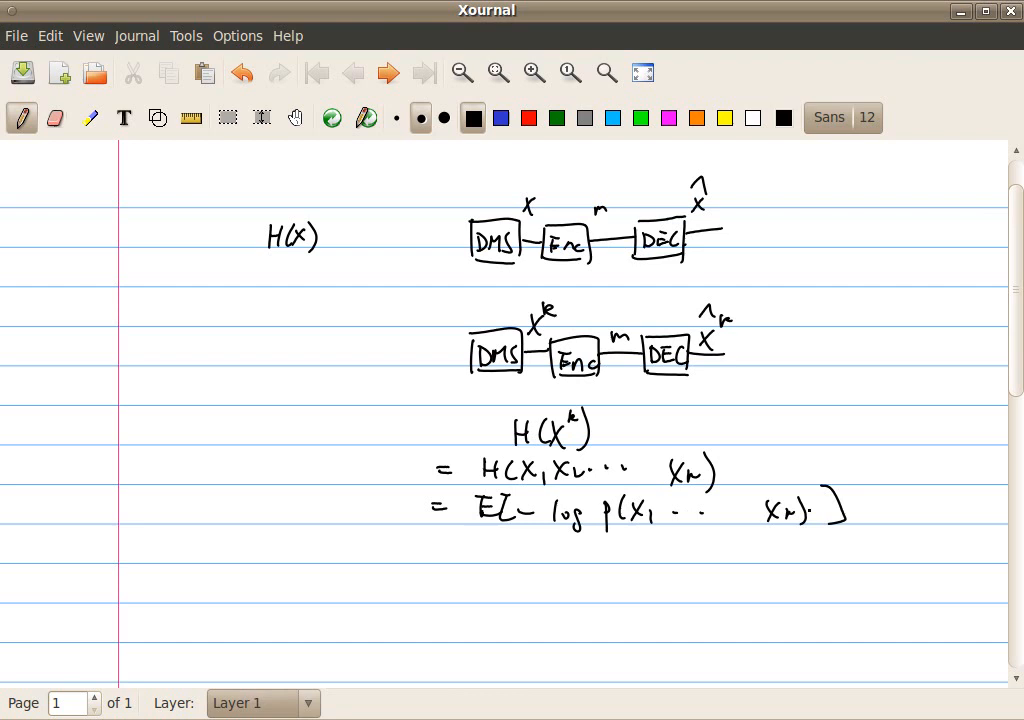
left_click(440, 544)
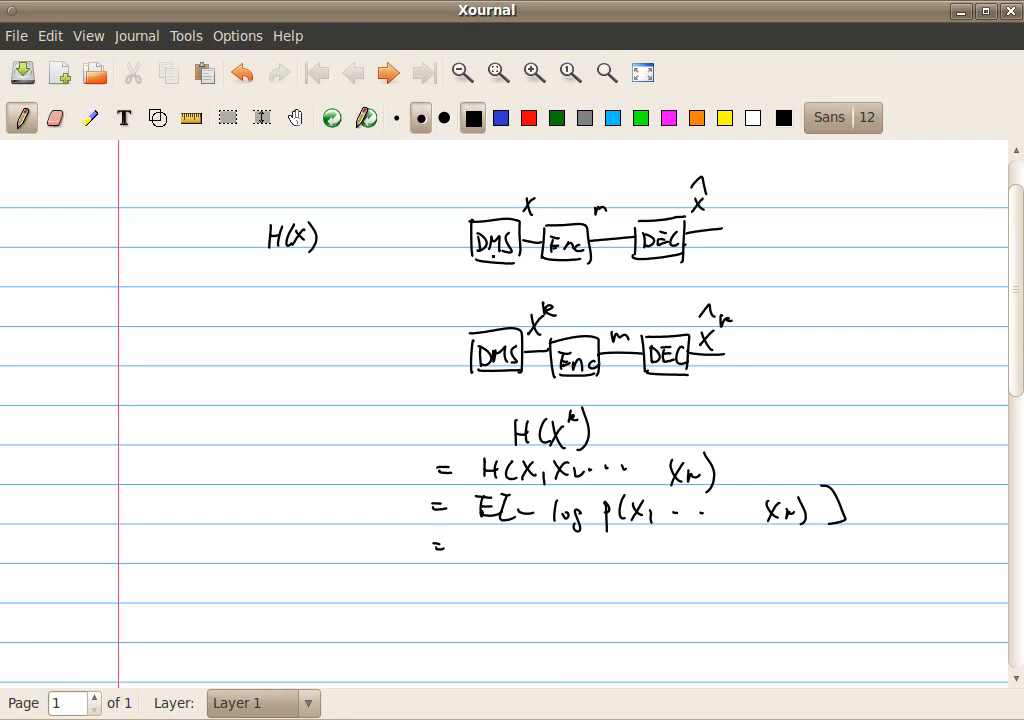
left_click(810, 510)
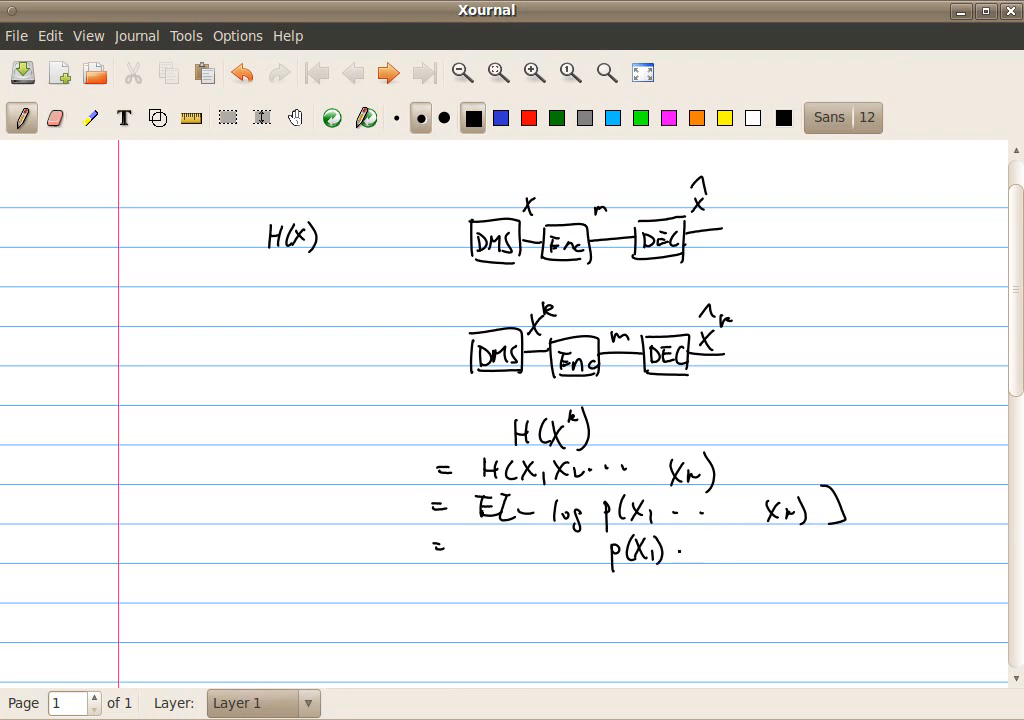
left_click(696, 548)
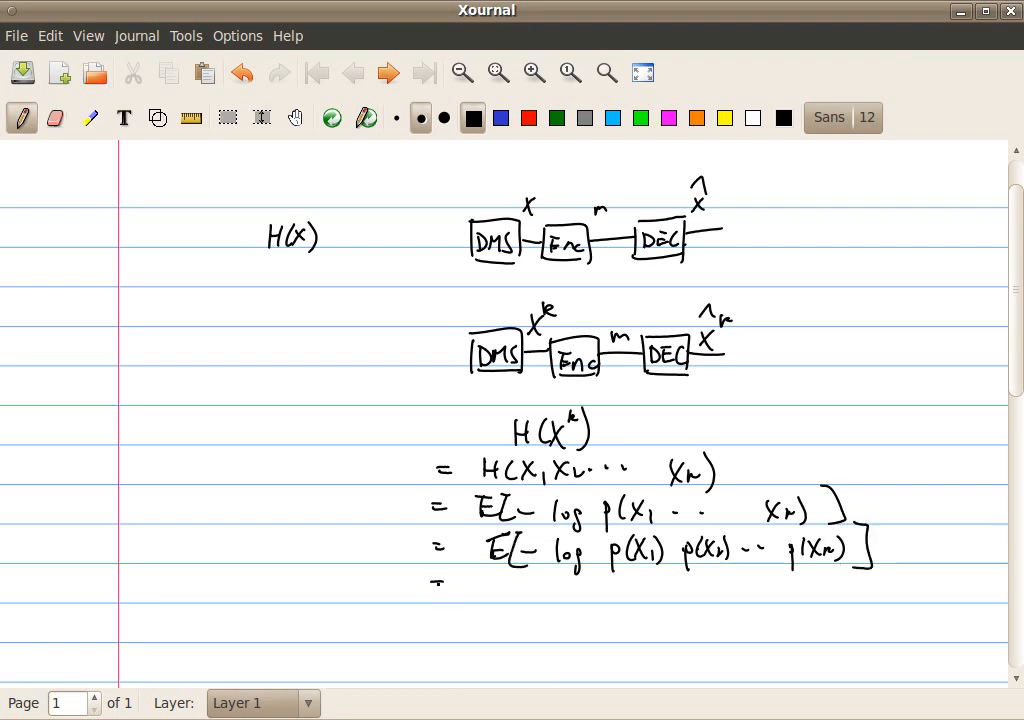
left_click_drag(430, 584, 576, 592)
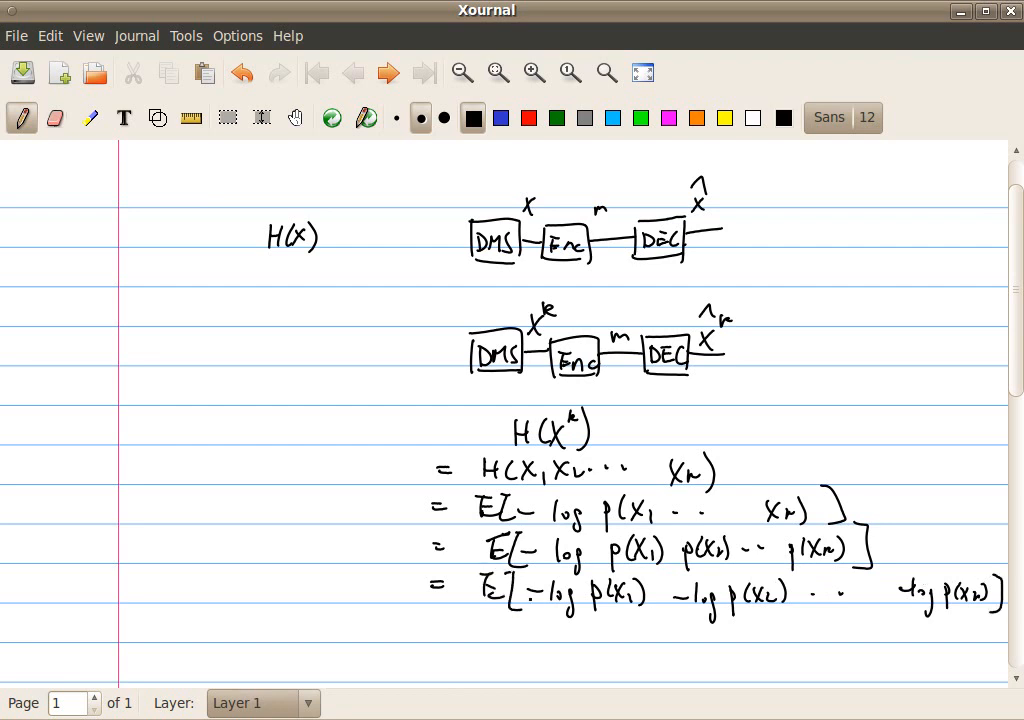
Write the line = E[-log p(X1)] + E[-log p(X2)] + … + E[-log p(Xk)].
scroll("down", 3)
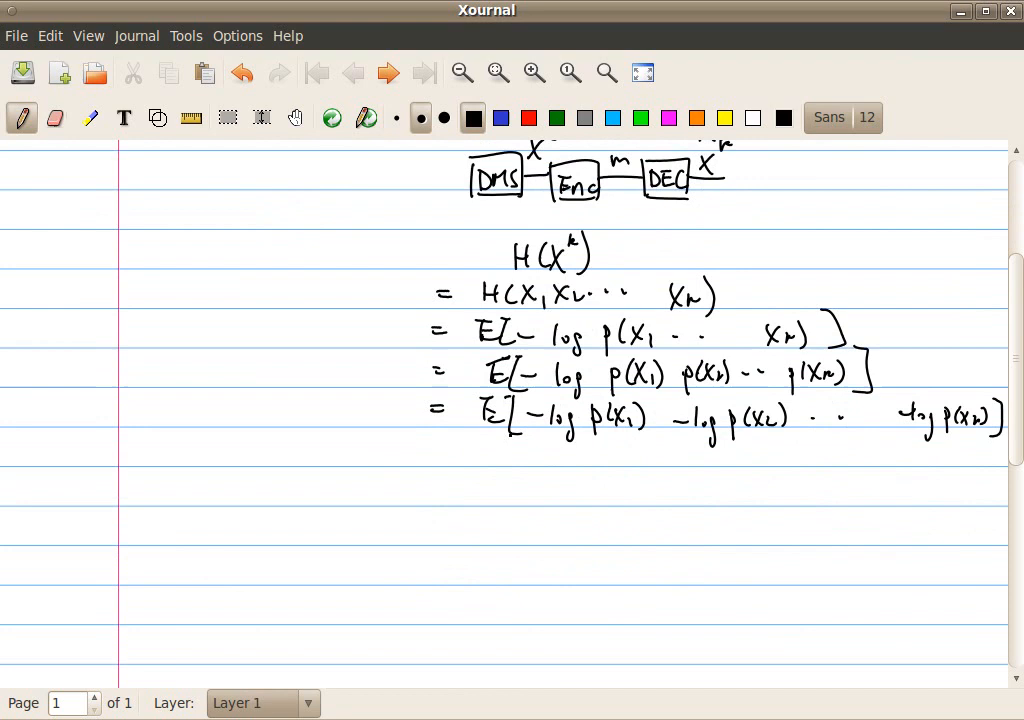
left_click_drag(430, 450, 484, 444)
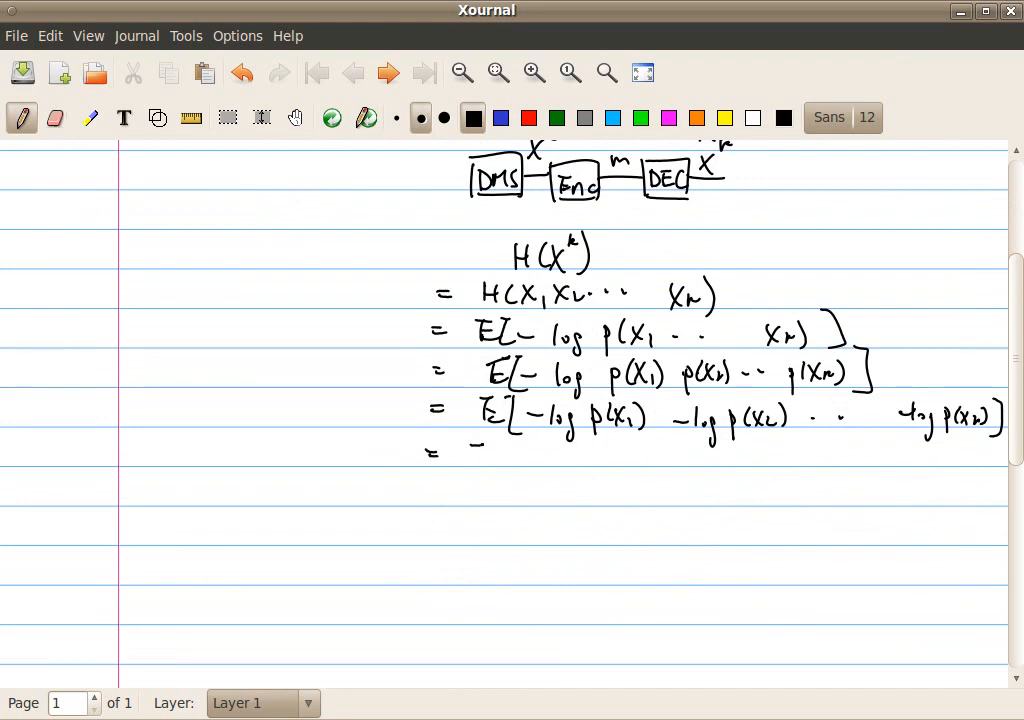
left_click_drag(470, 456, 560, 470)
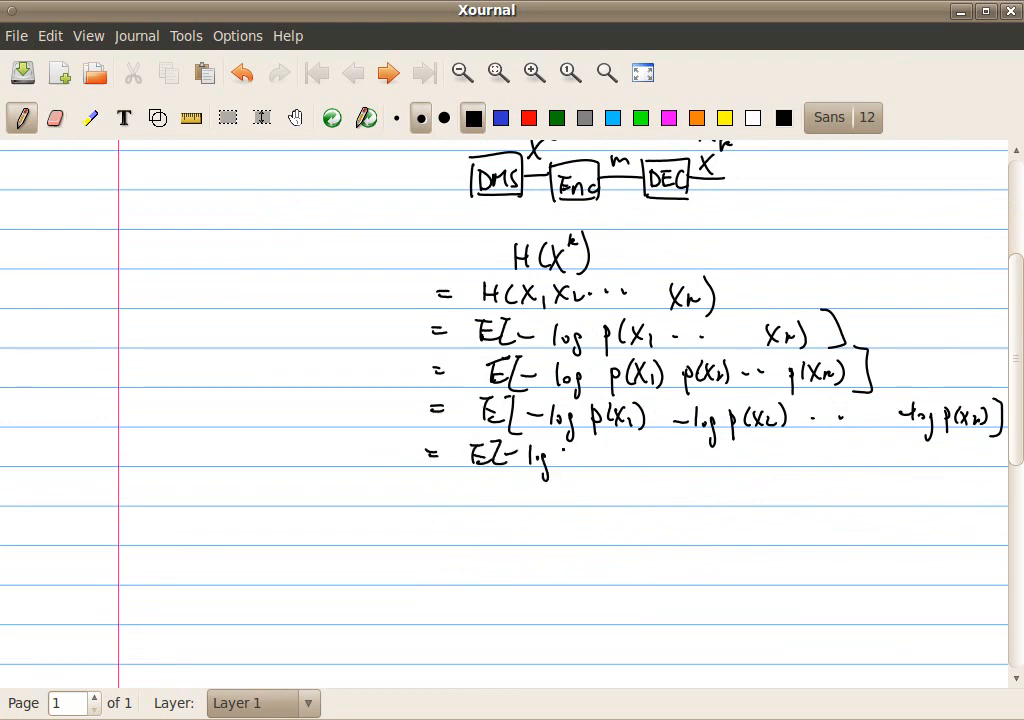
left_click_drag(560, 458, 650, 458)
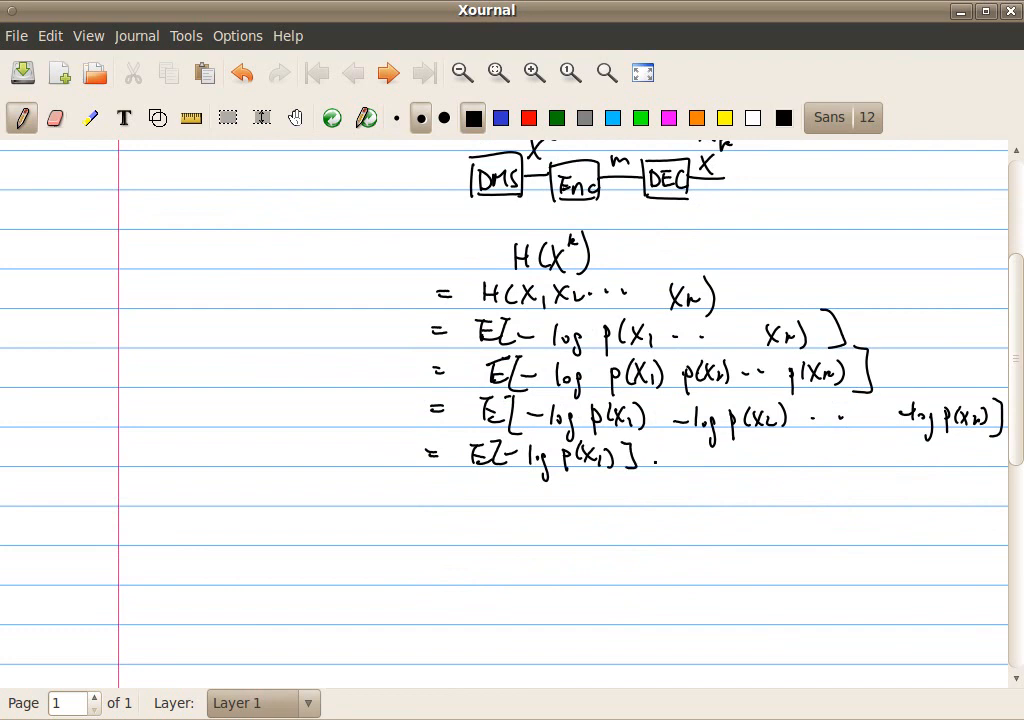
left_click_drag(656, 450, 684, 444)
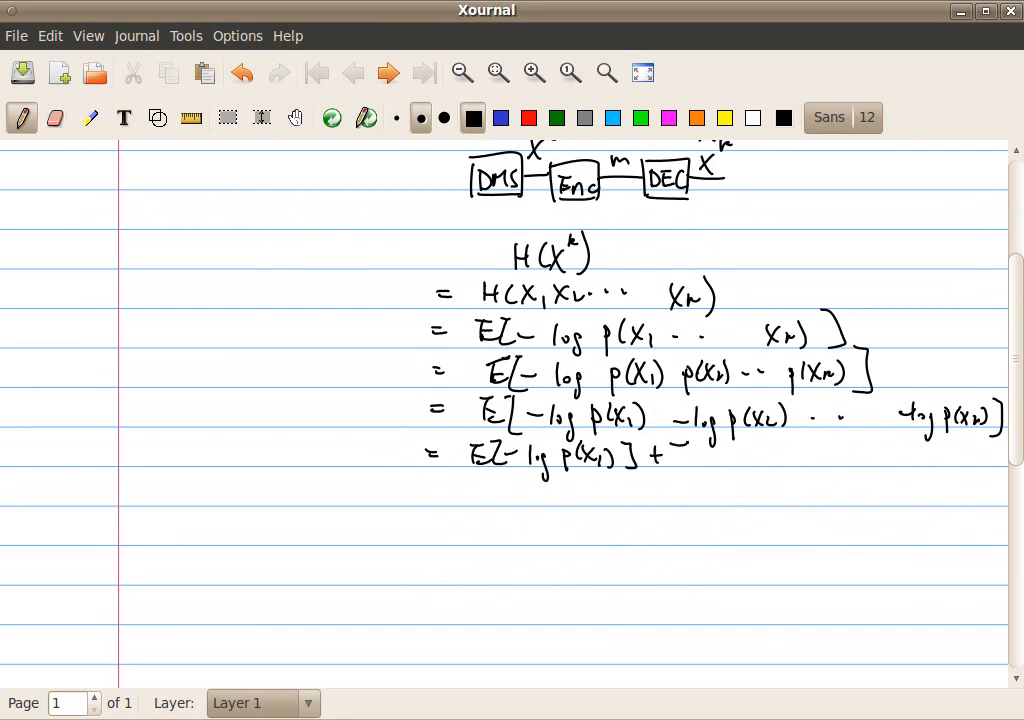
left_click_drag(670, 460, 760, 470)
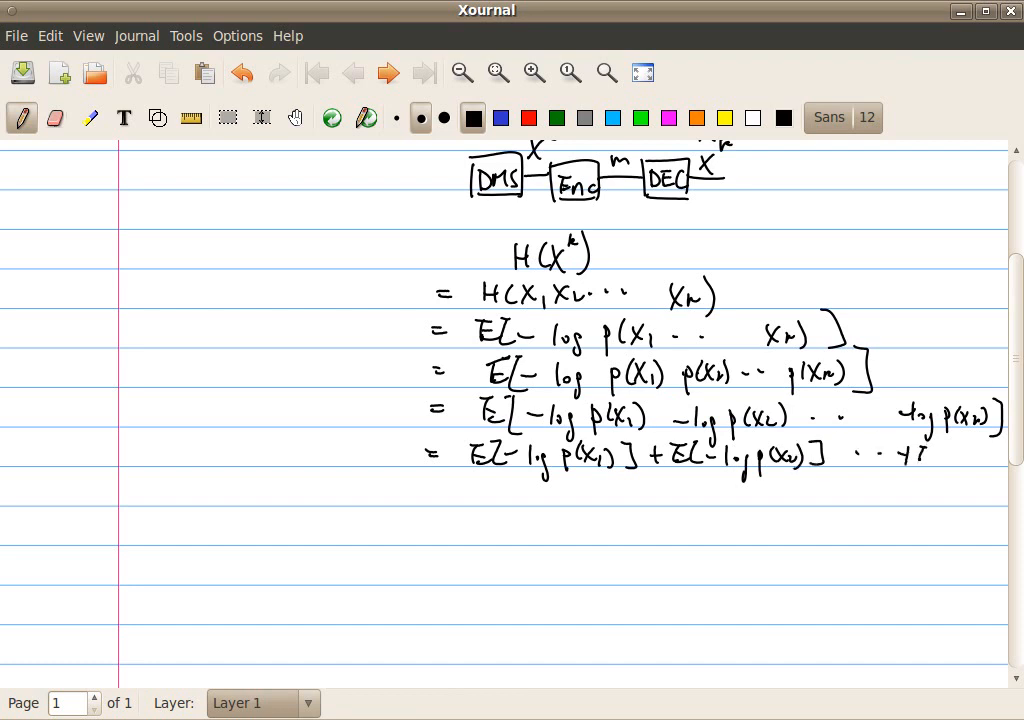
left_click_drag(930, 456, 964, 460)
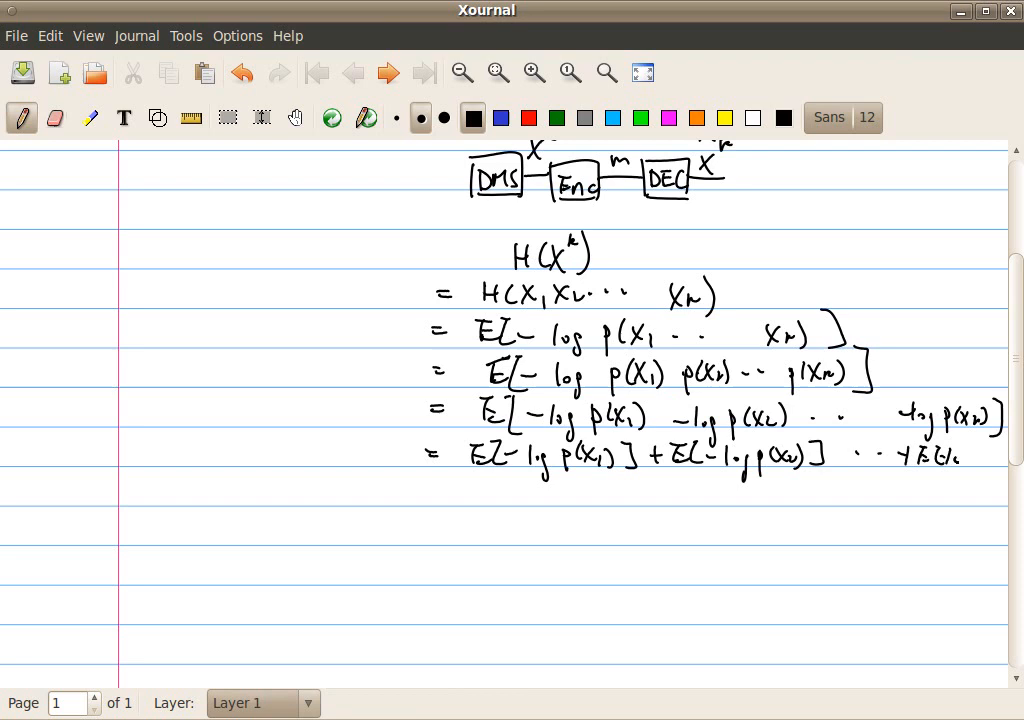
left_click_drag(960, 456, 1000, 460)
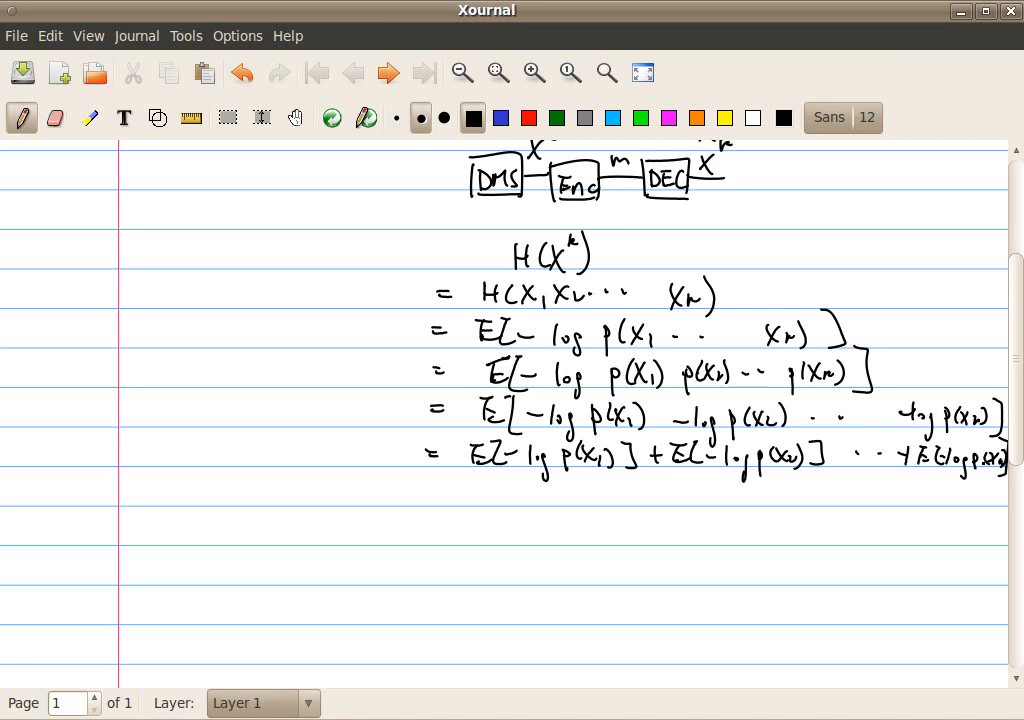
Conclude with = H(X1)+H(X2)+…+H(Xk) and the final line = k H(X).
left_click_drag(424, 490, 480, 500)
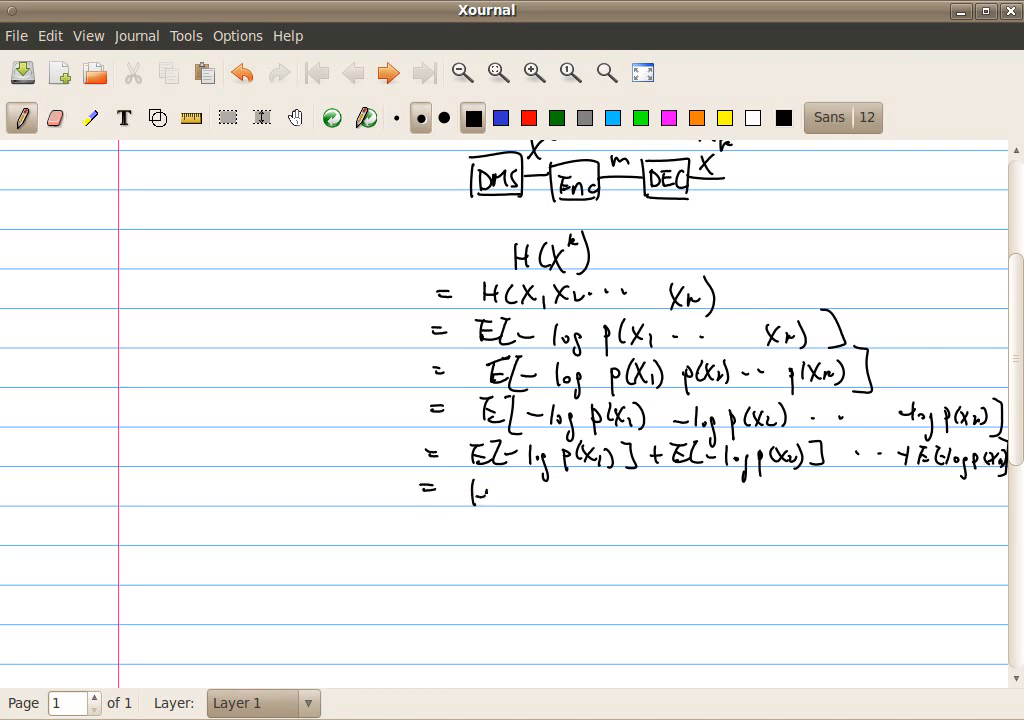
left_click_drag(476, 496, 590, 496)
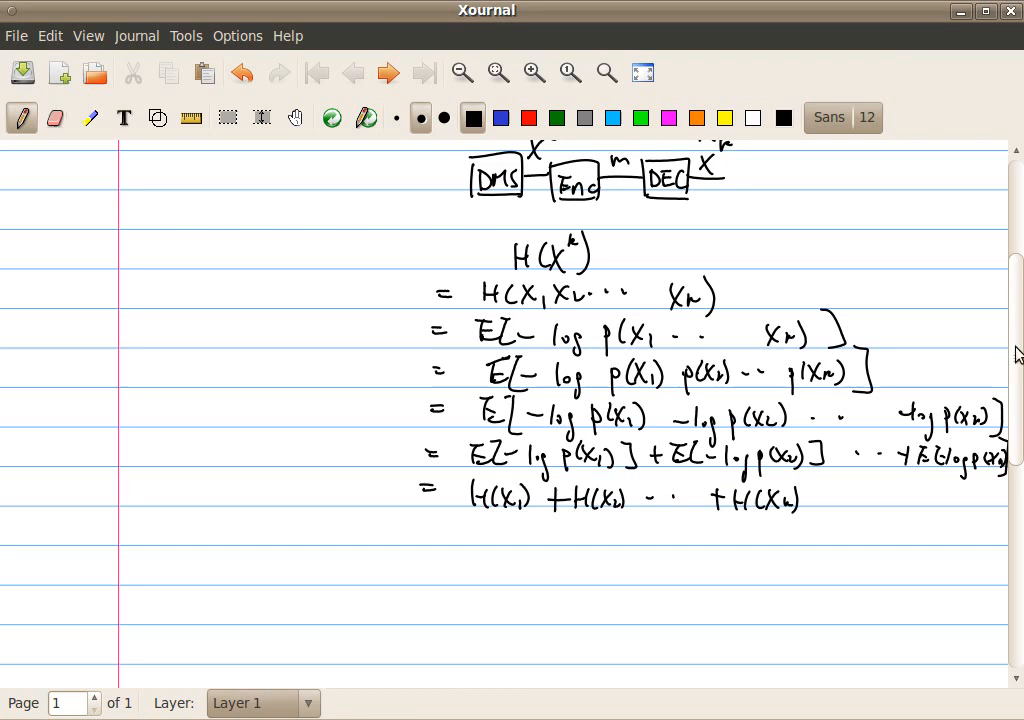
scroll("up", 3)
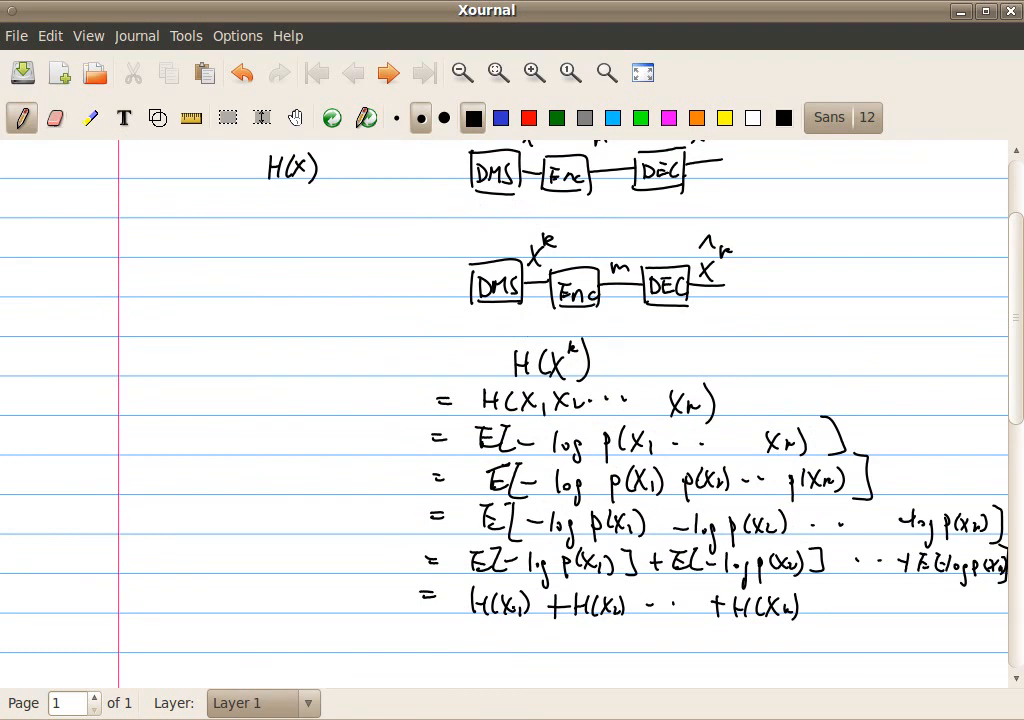
left_click(432, 636)
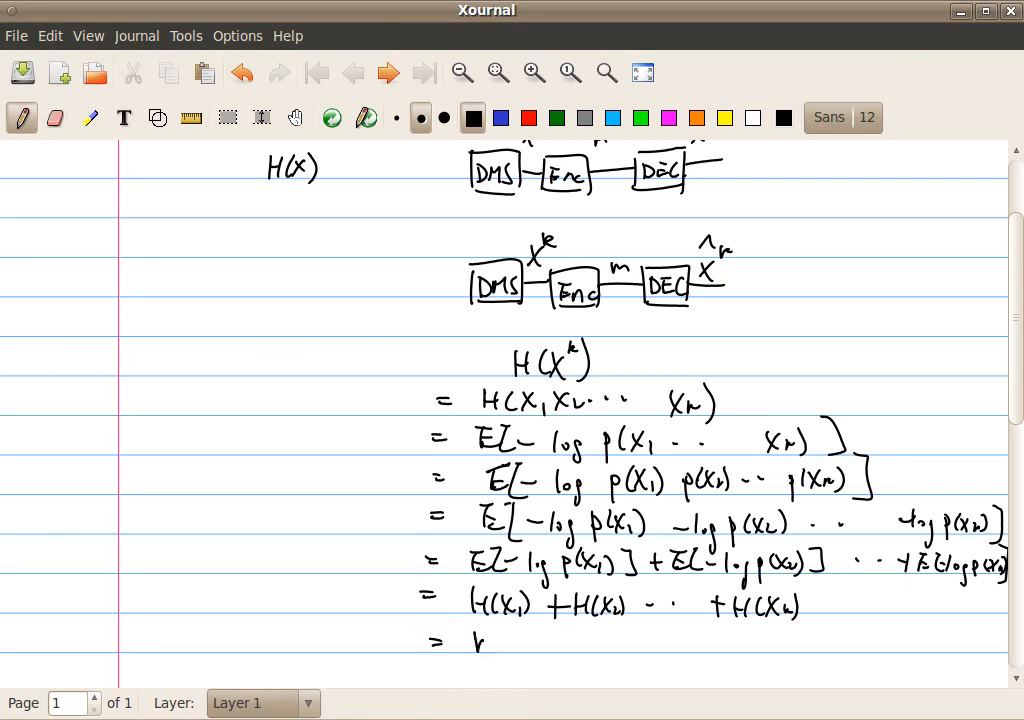
left_click_drag(476, 644, 560, 644)
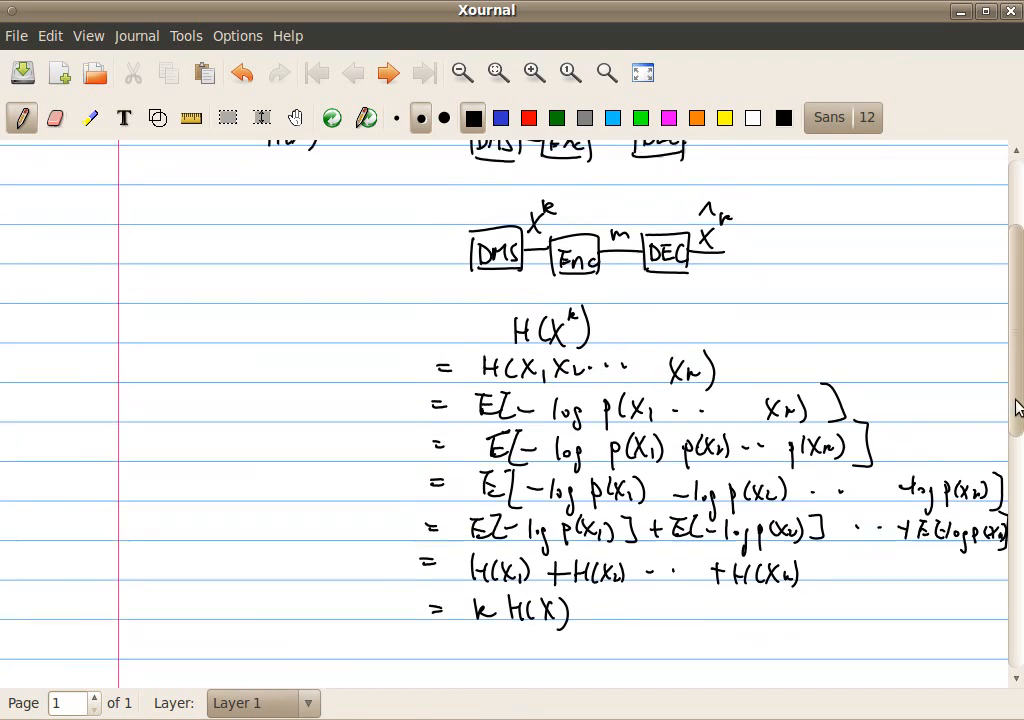
scroll("up", 3)
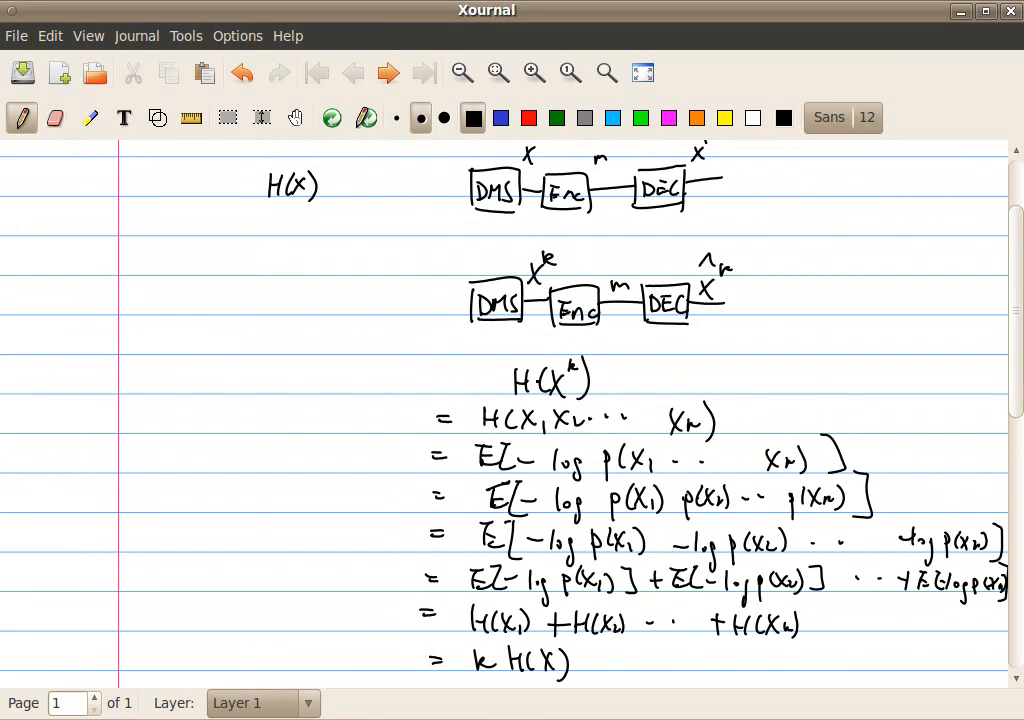
Write 'bits' after k H(X) and add the conclusion H(X^k)/k = H(X) bits/sample.
left_click(600, 384)
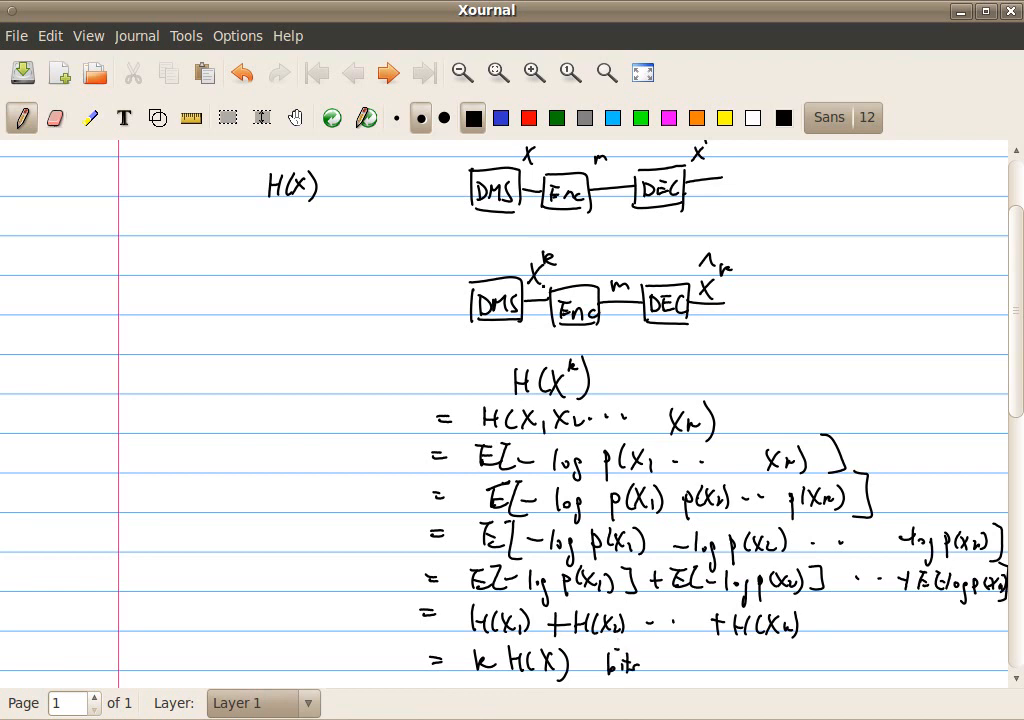
left_click(576, 258)
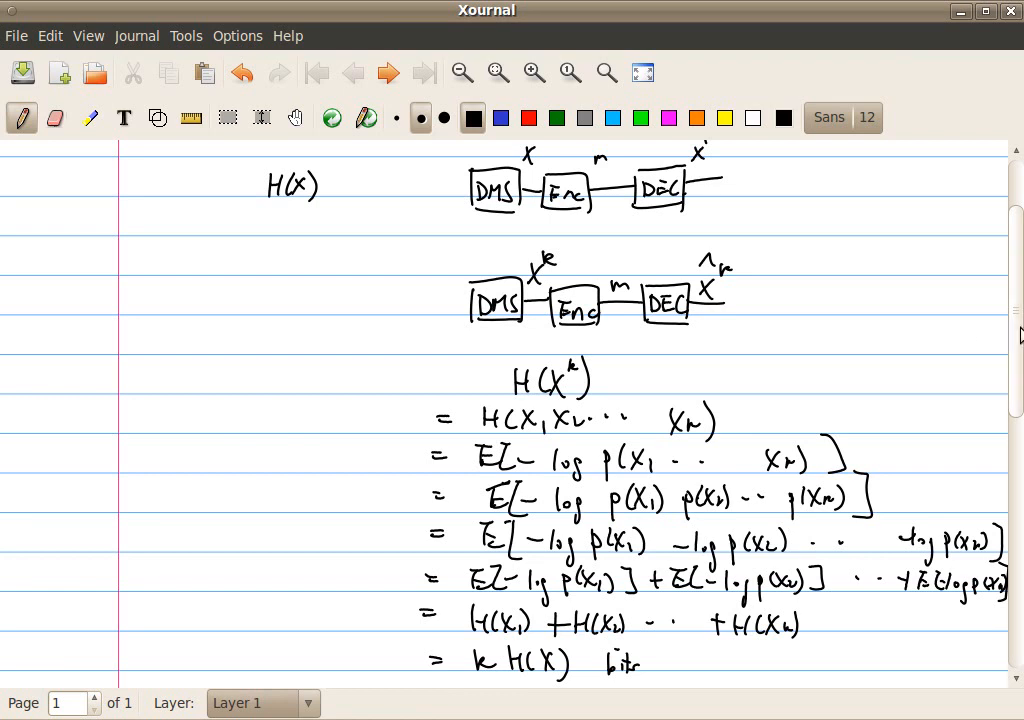
scroll("down", 3)
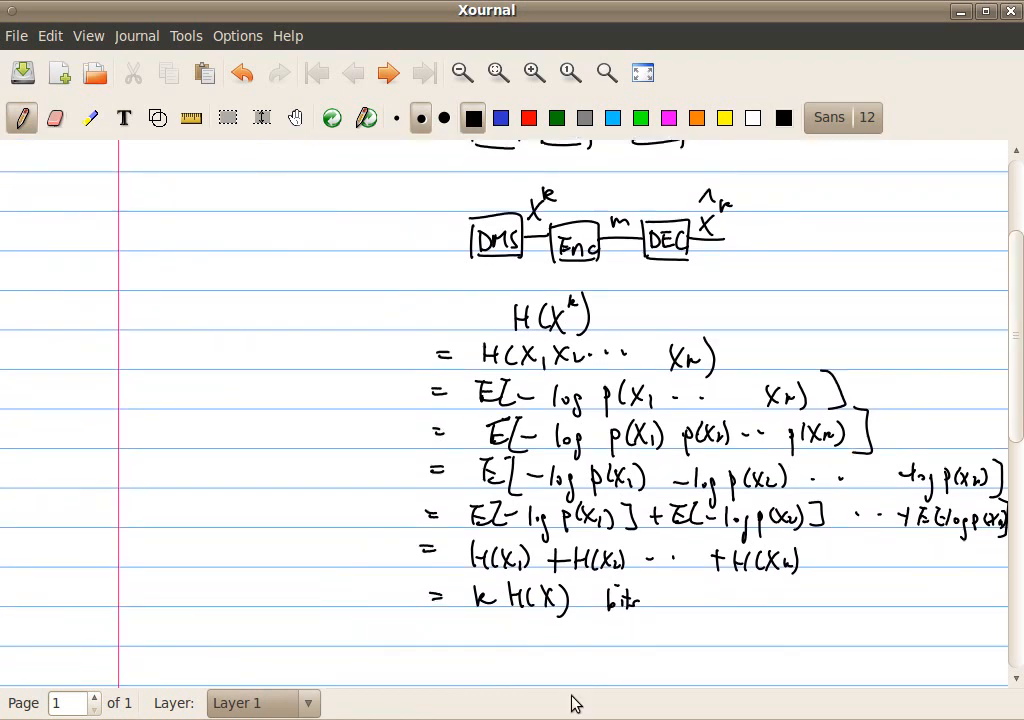
left_click(508, 644)
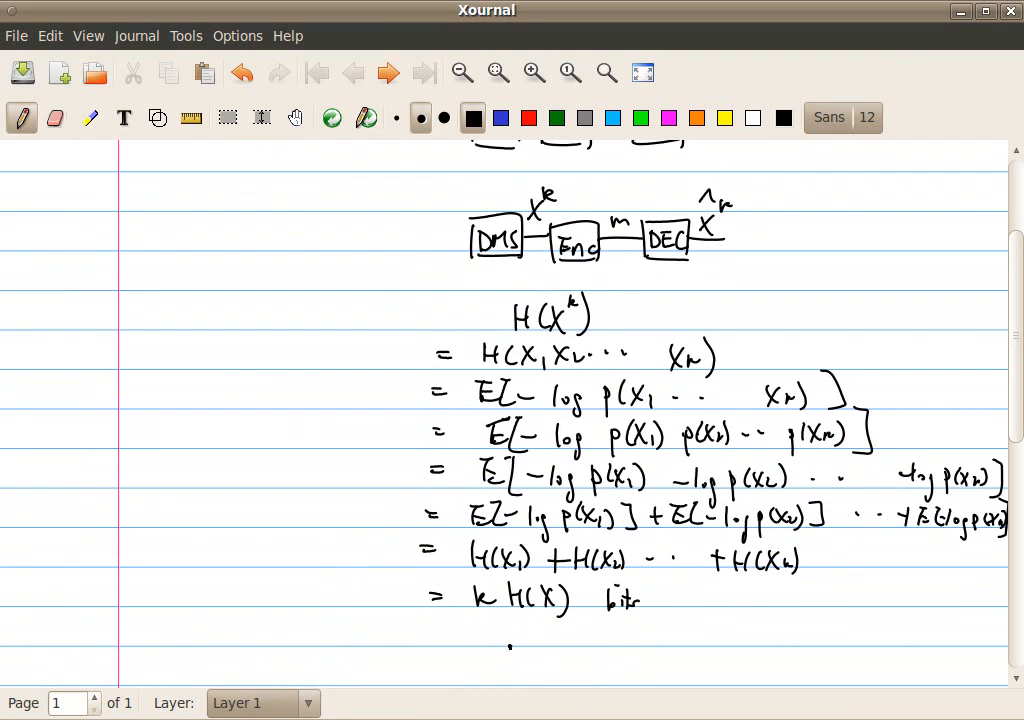
left_click_drag(504, 650, 556, 656)
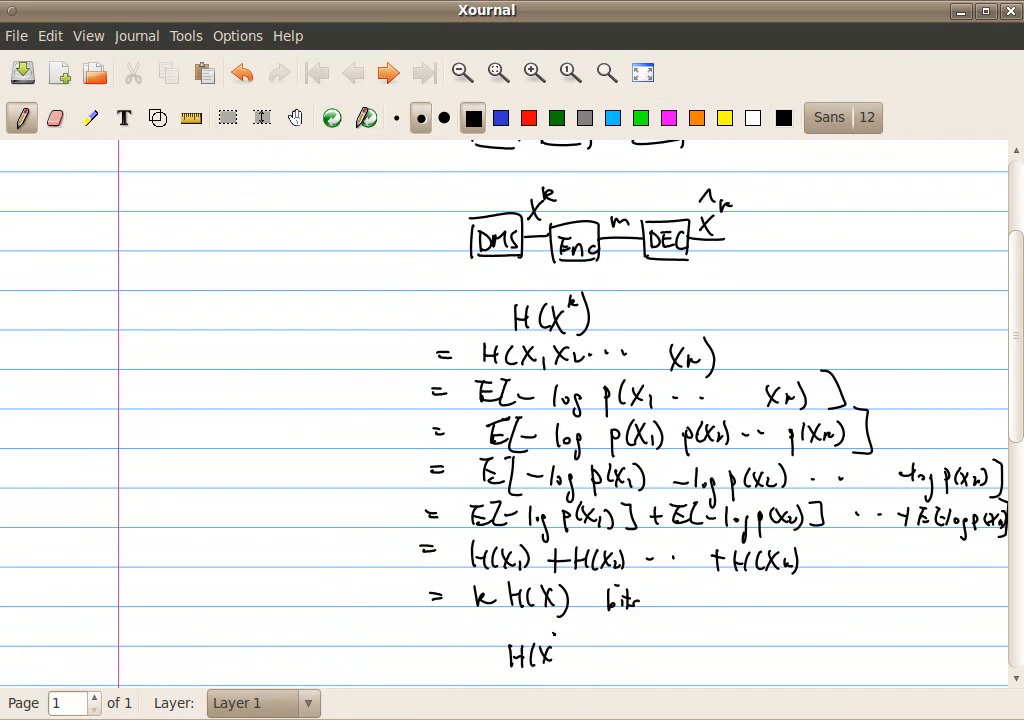
left_click_drag(550, 644, 576, 660)
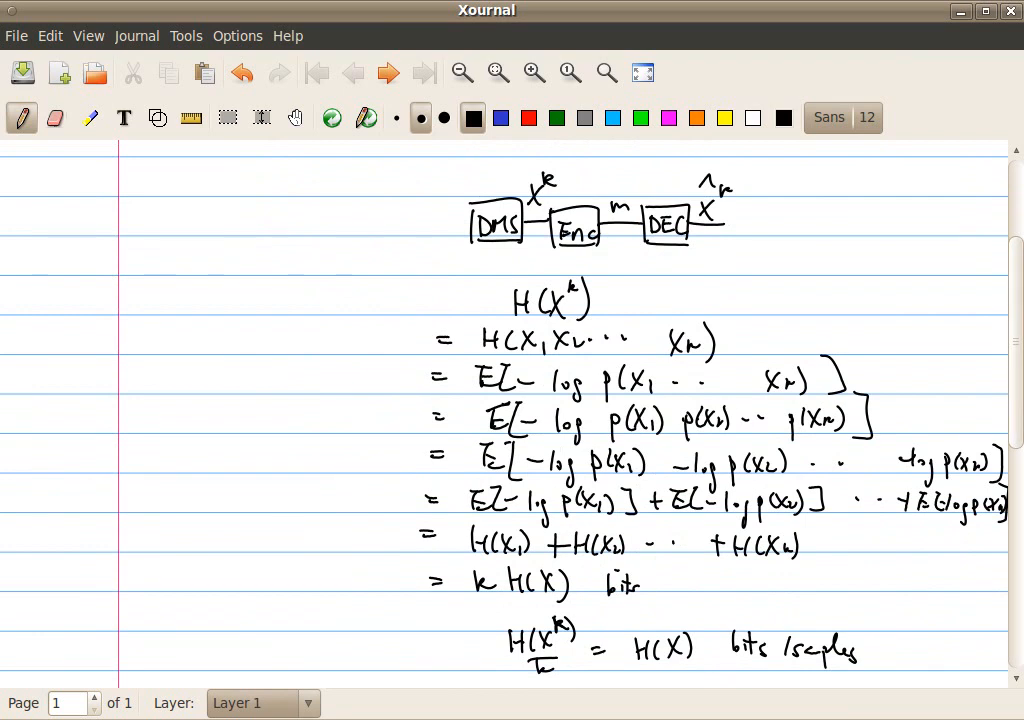
left_click(564, 176)
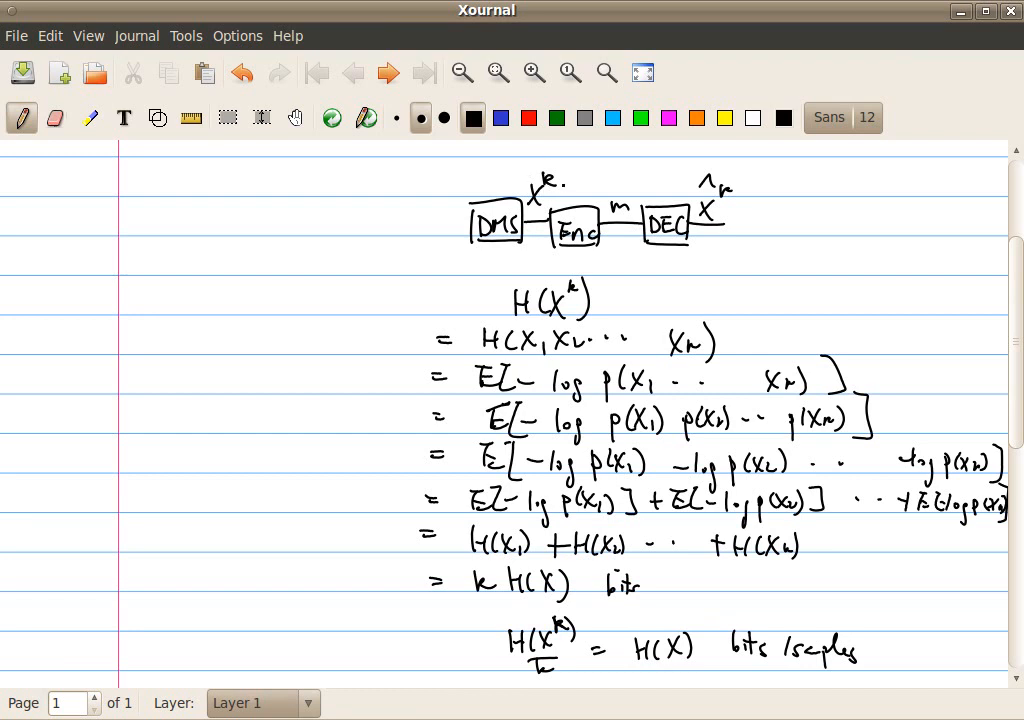
left_click(840, 292)
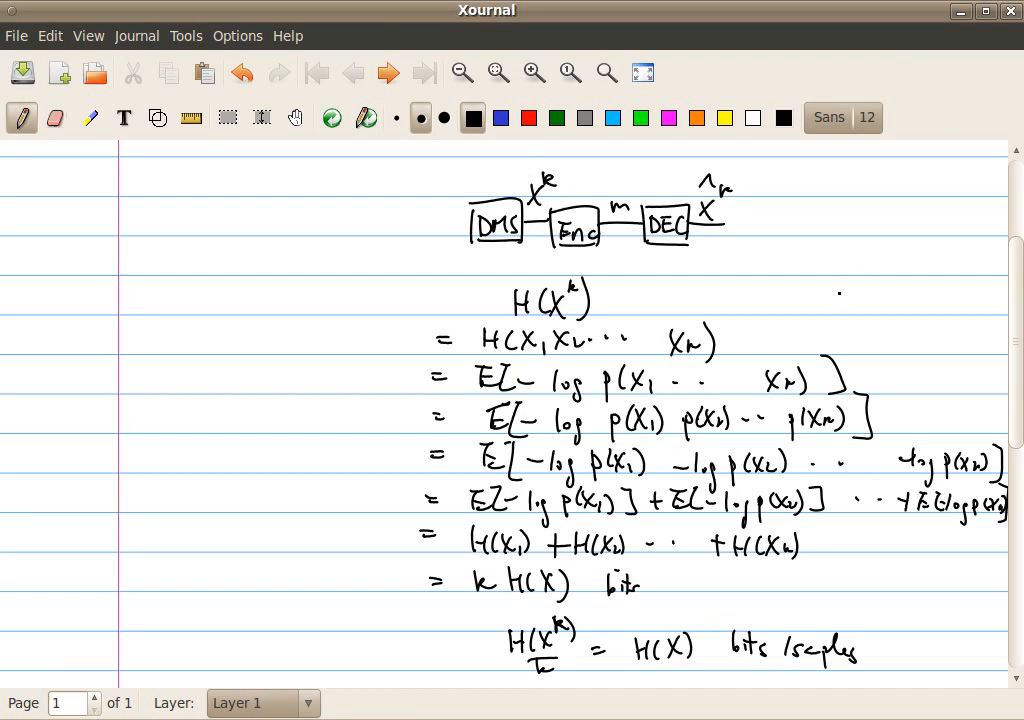
left_click(784, 576)
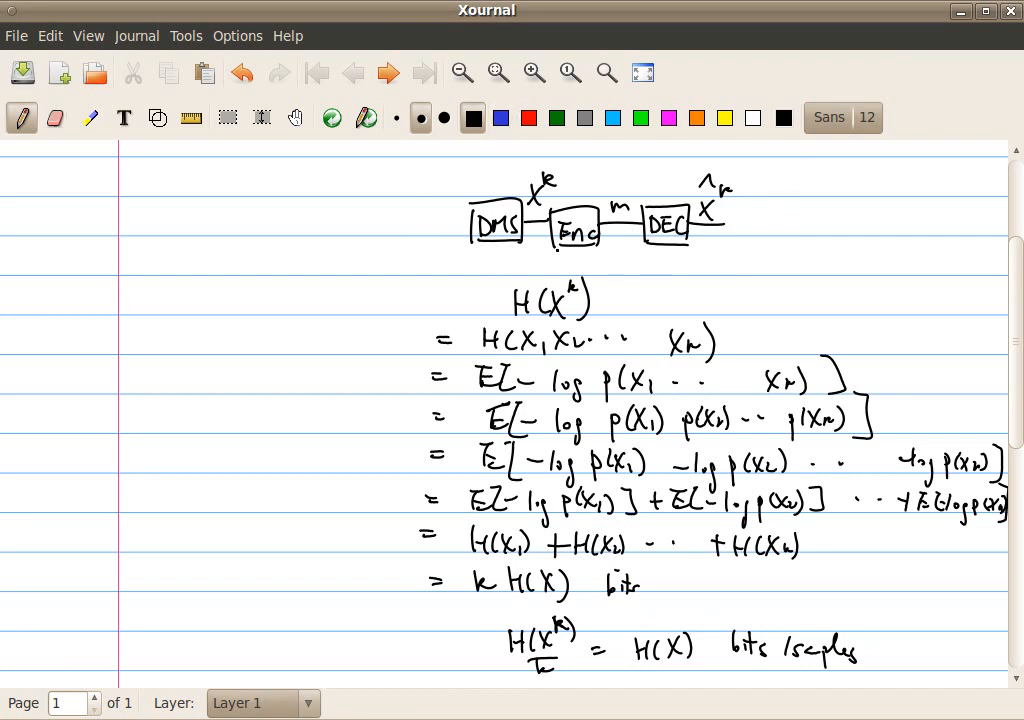
left_click(572, 190)
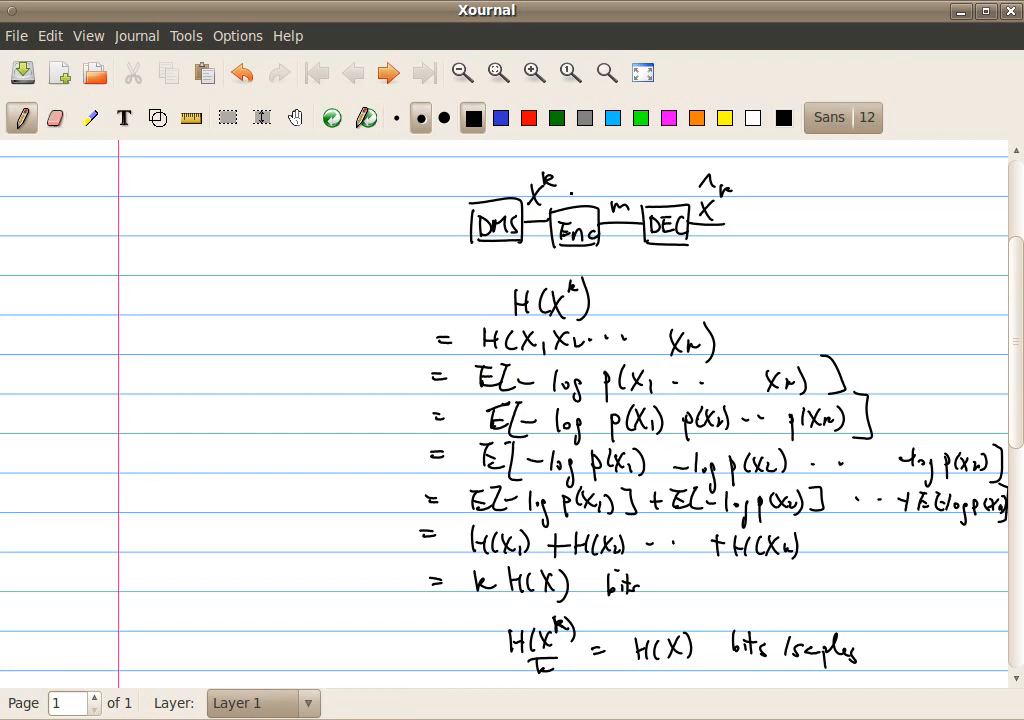